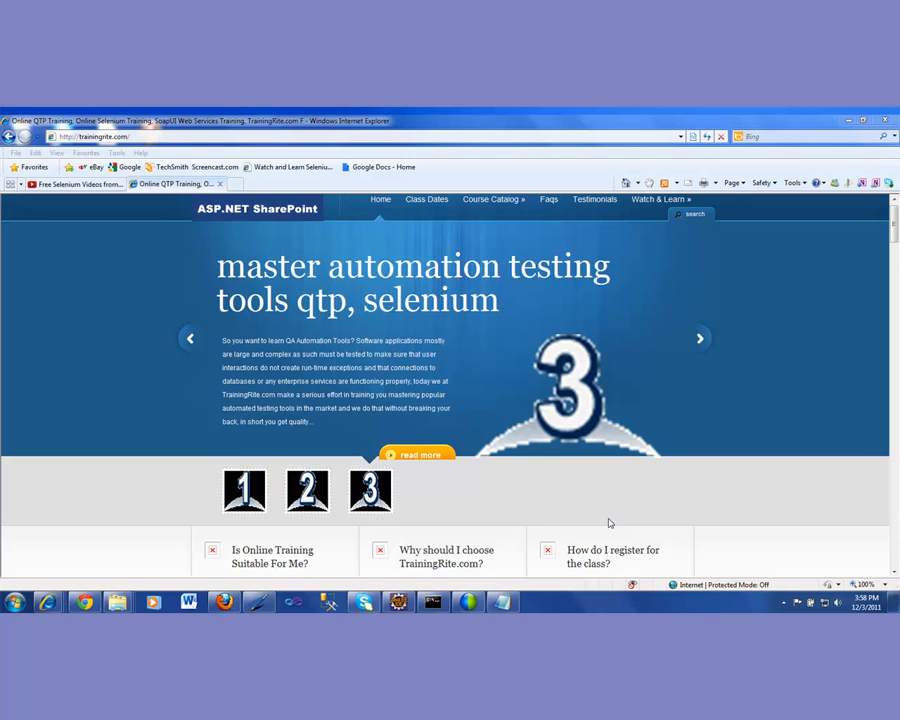
mouse_move(451, 528)
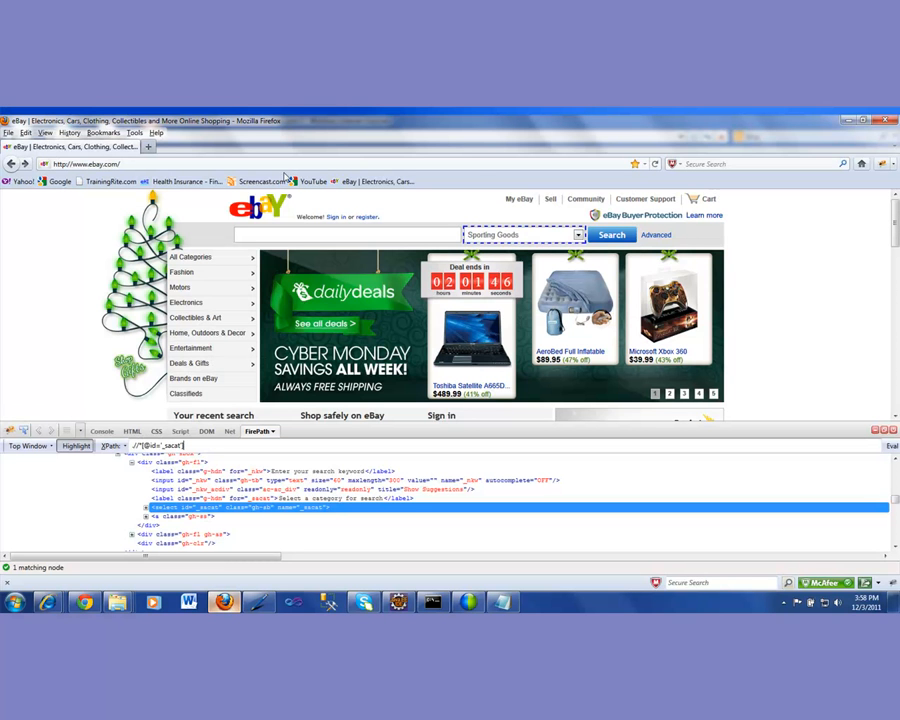
mouse_move(737, 303)
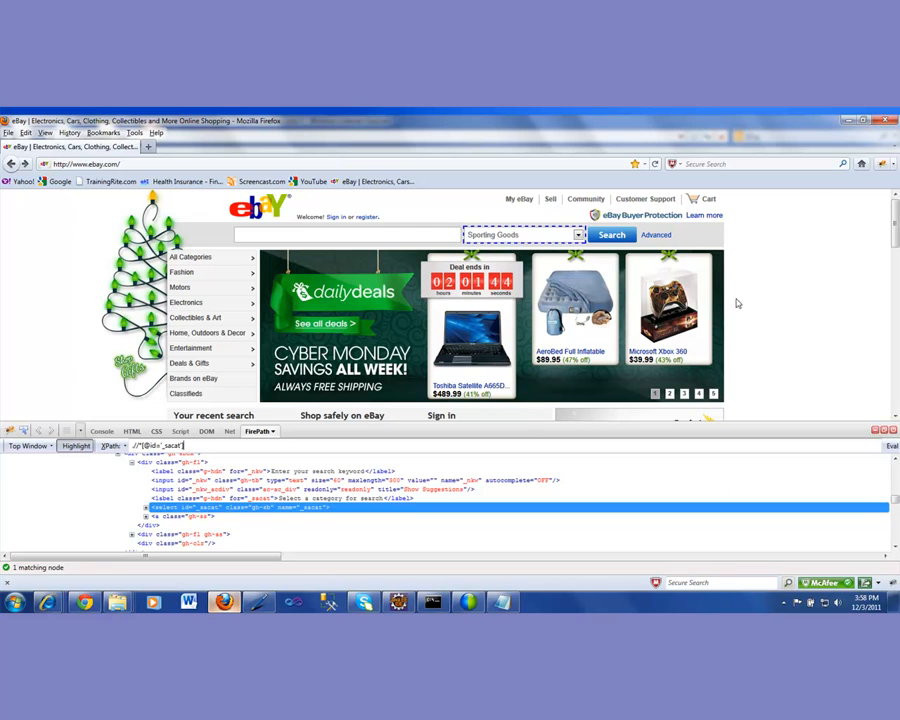
mouse_move(308, 247)
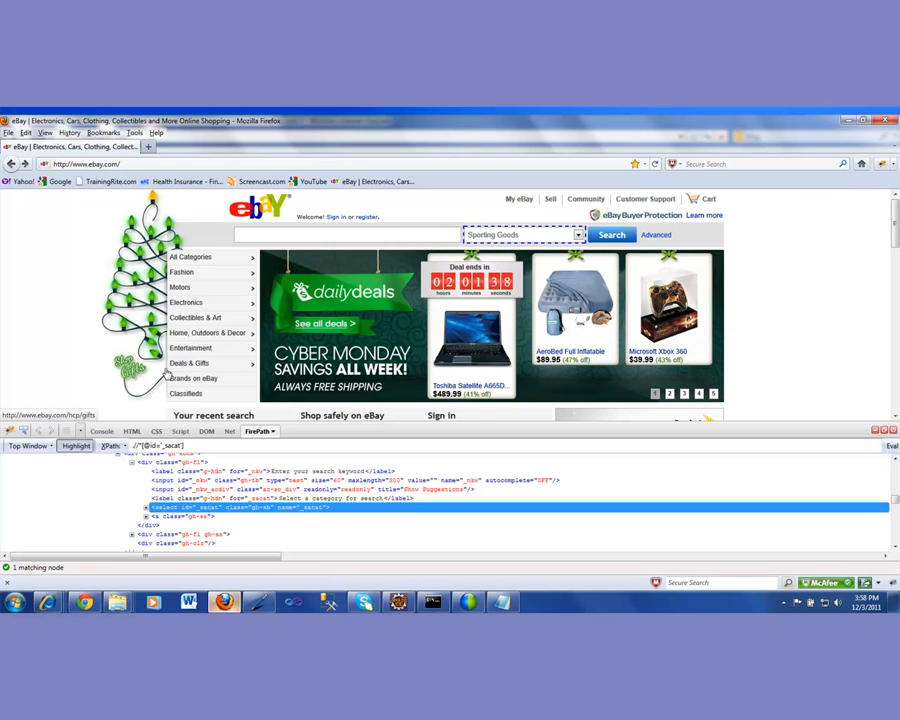
mouse_move(82, 368)
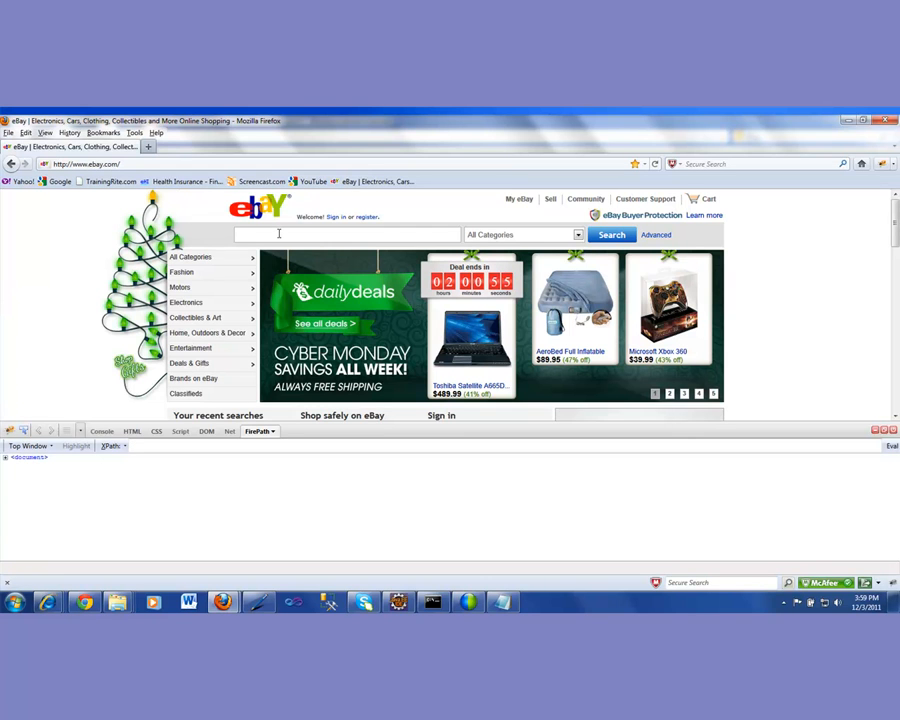
Search eBay for 'Lakers' with Sporting Goods selected as the category.
type("Lakers")
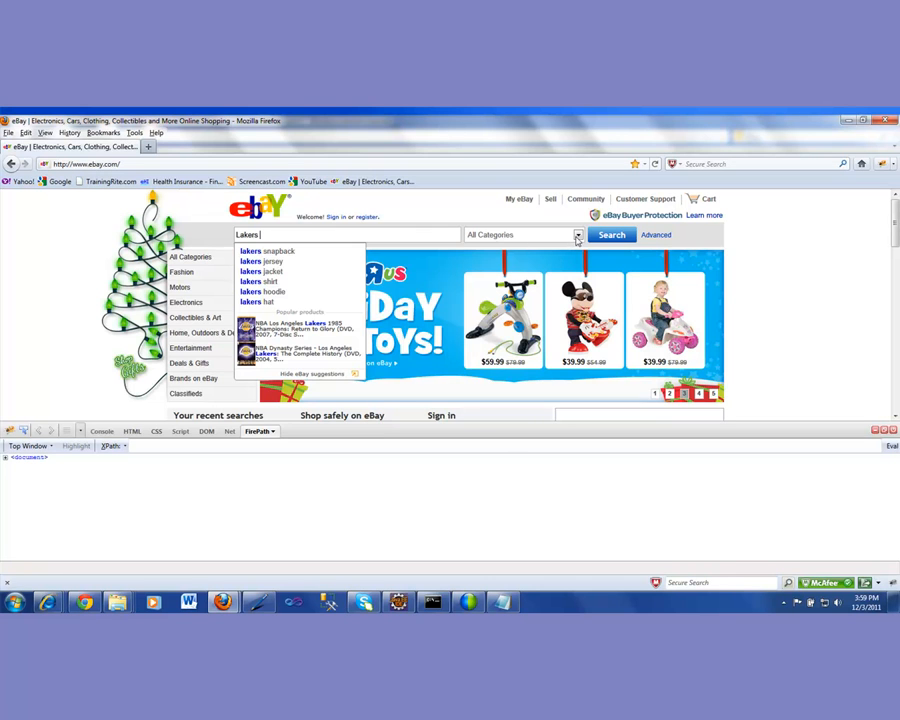
left_click(578, 234)
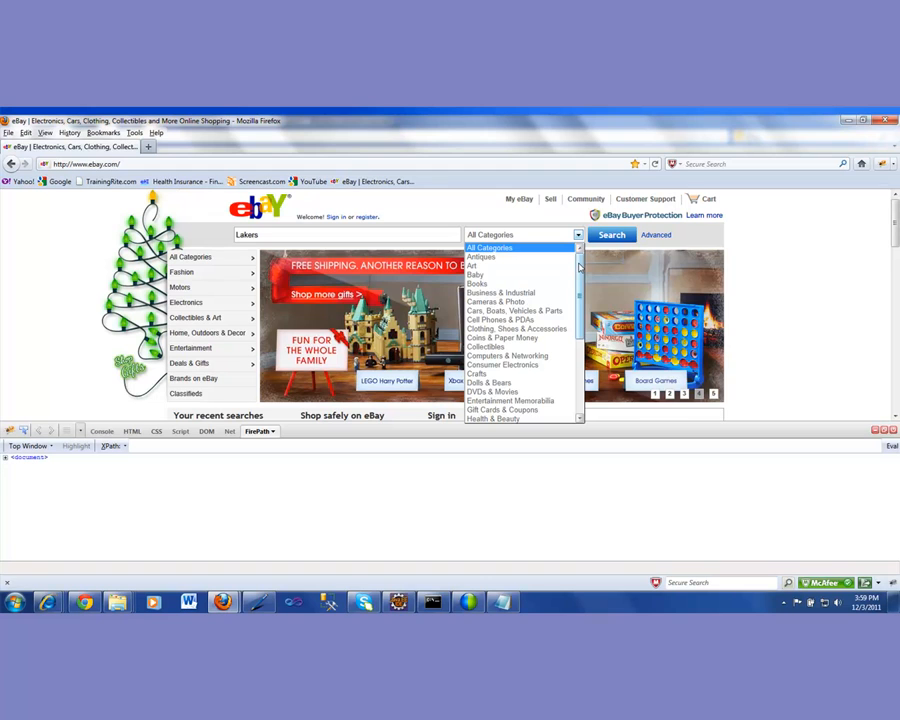
scroll("down", 3)
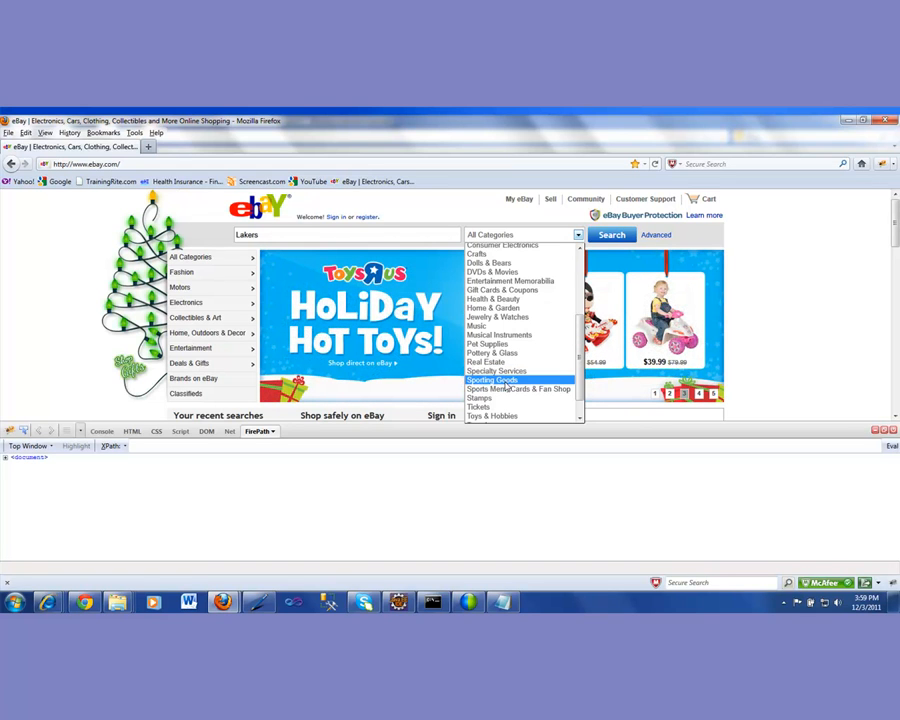
left_click(491, 379)
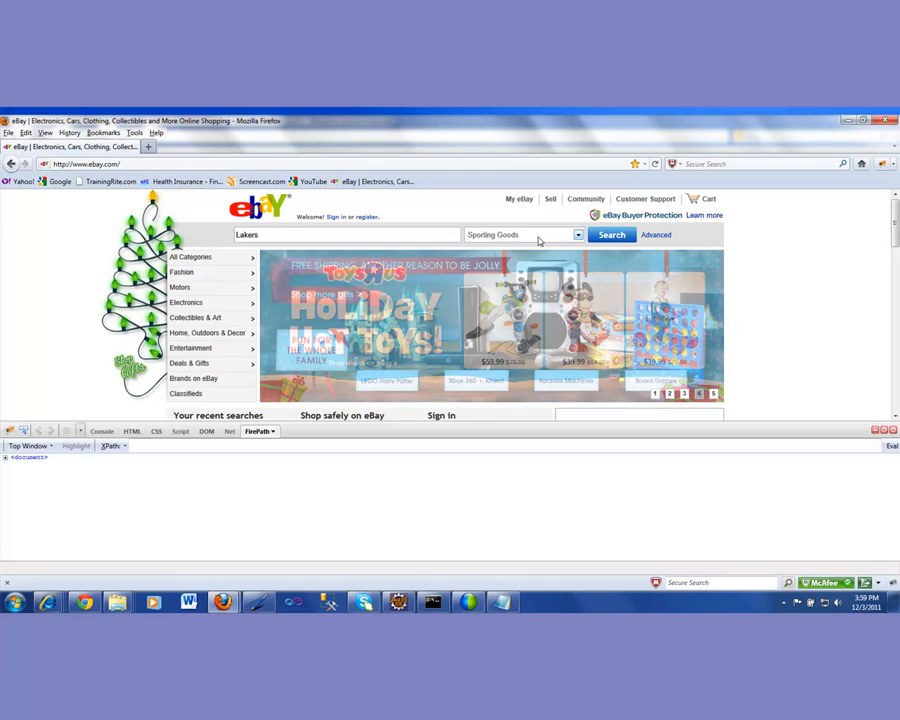
left_click(578, 234)
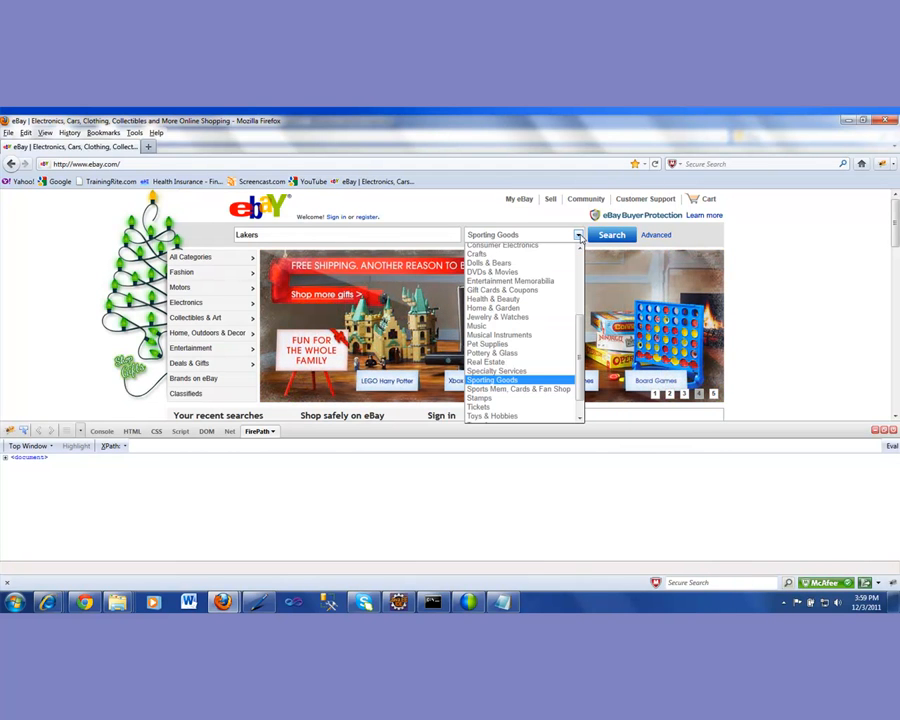
left_click(491, 379)
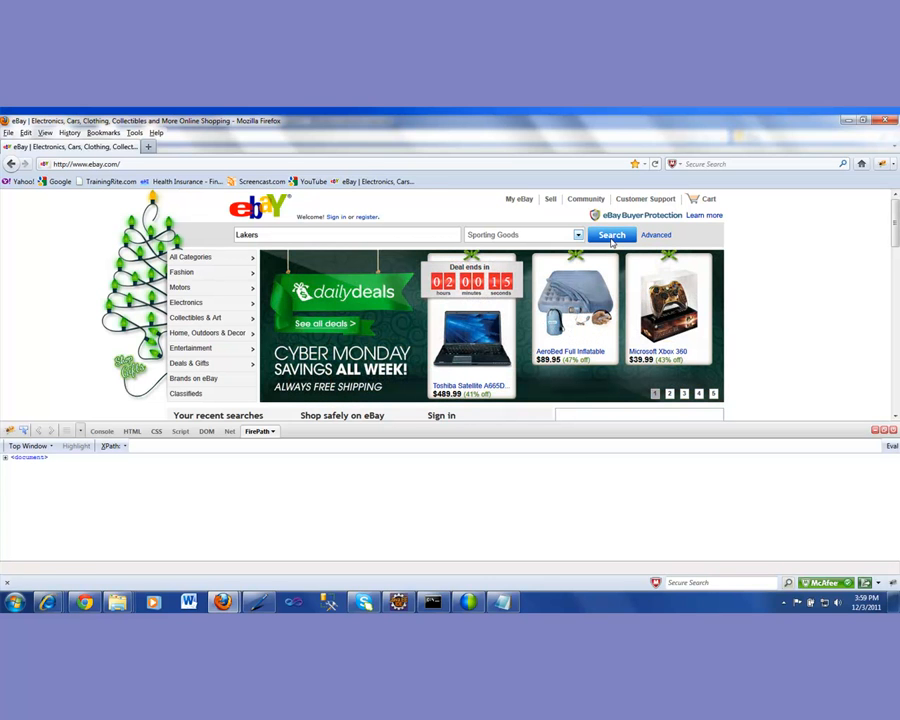
left_click(610, 234)
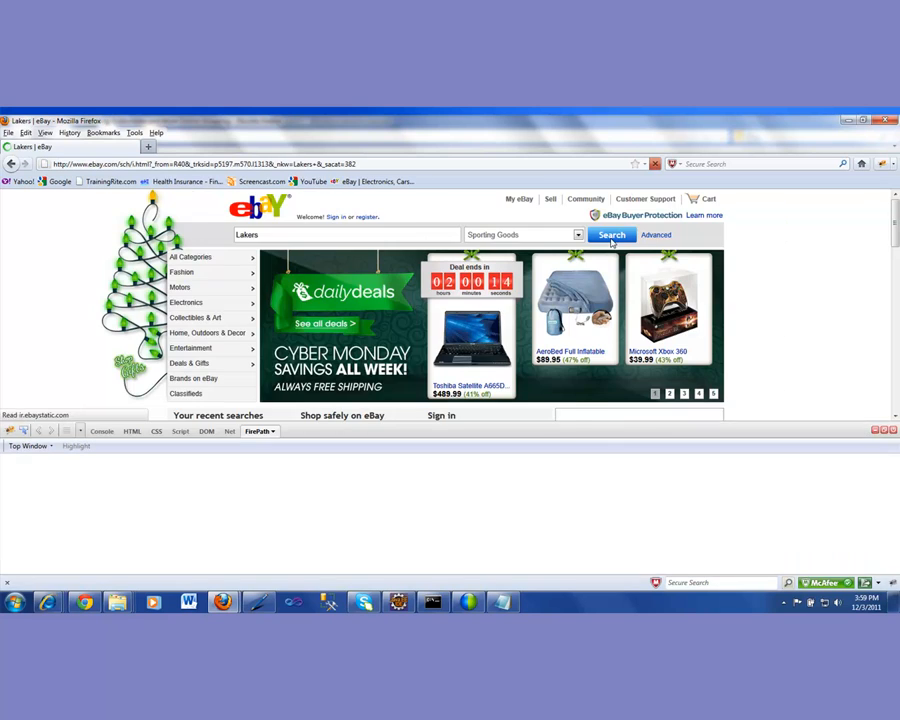
left_click(611, 235)
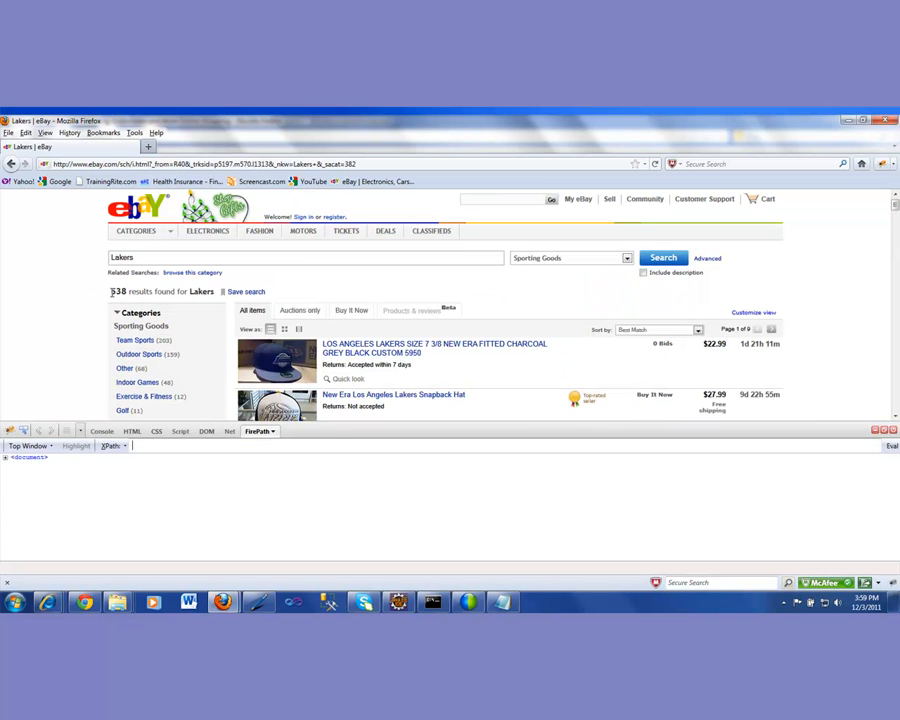
Select the 538 result count, then restart Eclipse on the default workspace.
double_click(117, 291)
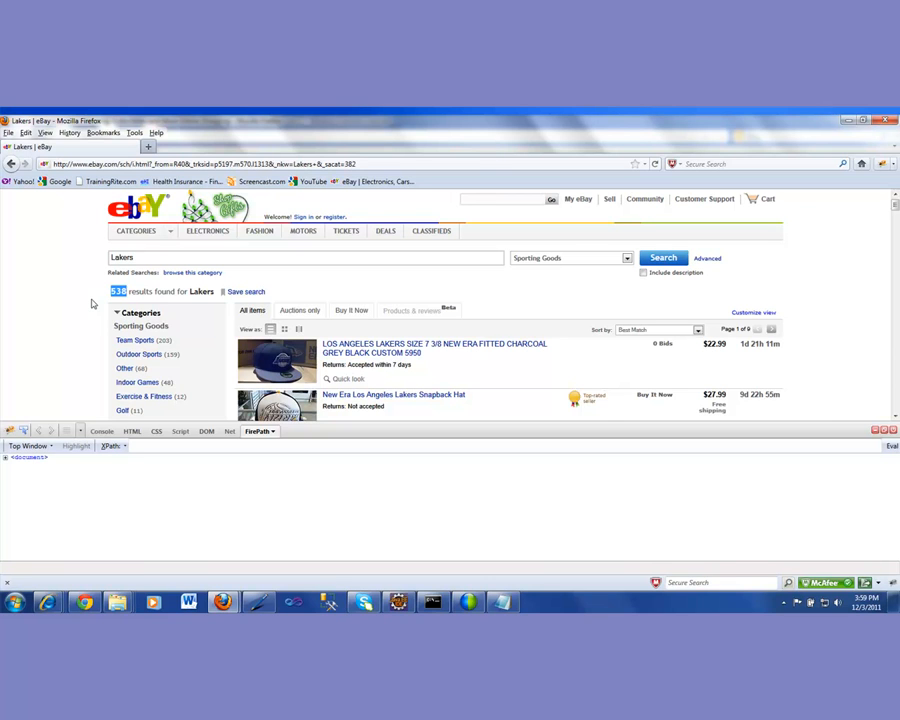
mouse_move(406, 588)
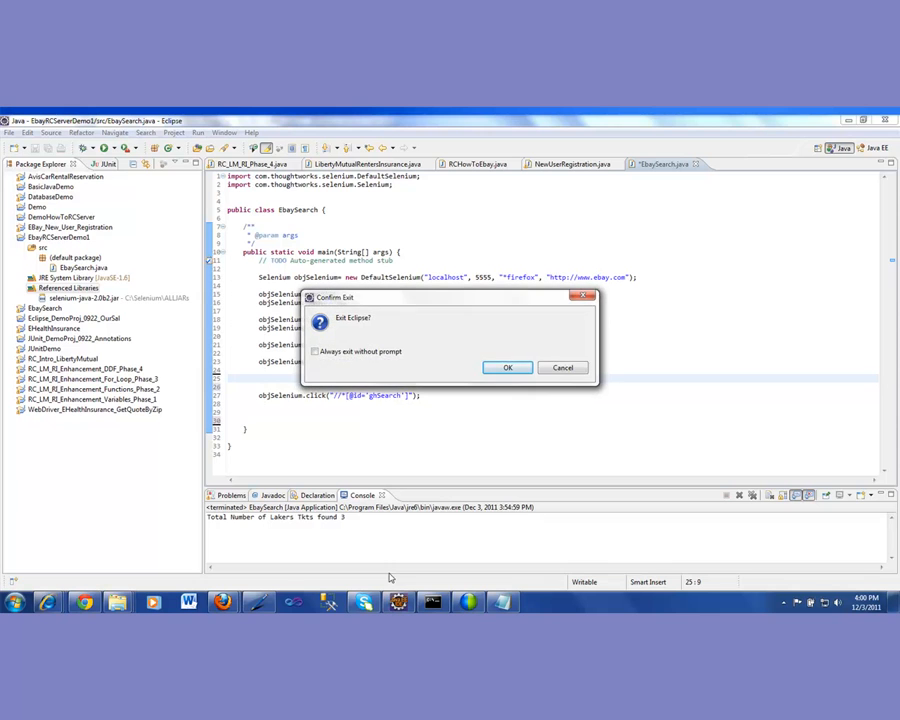
left_click(507, 367)
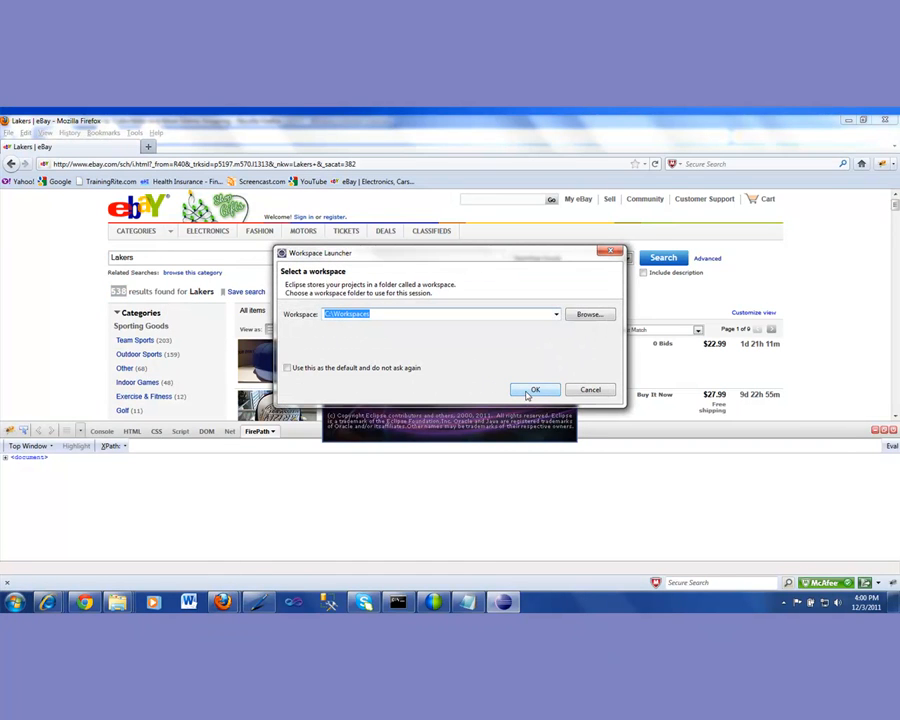
left_click(534, 389)
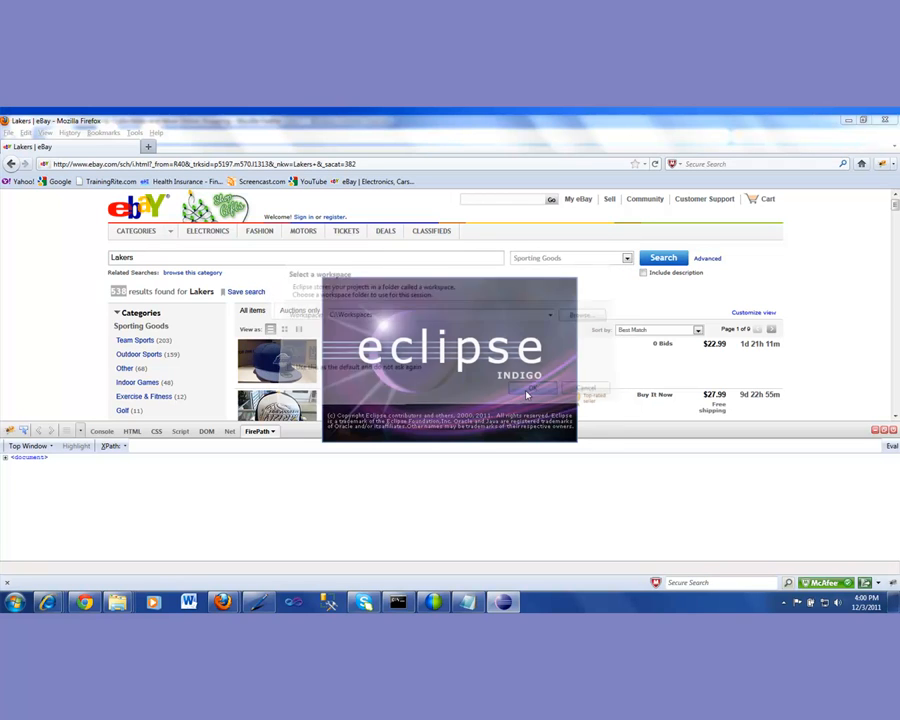
left_click(533, 388)
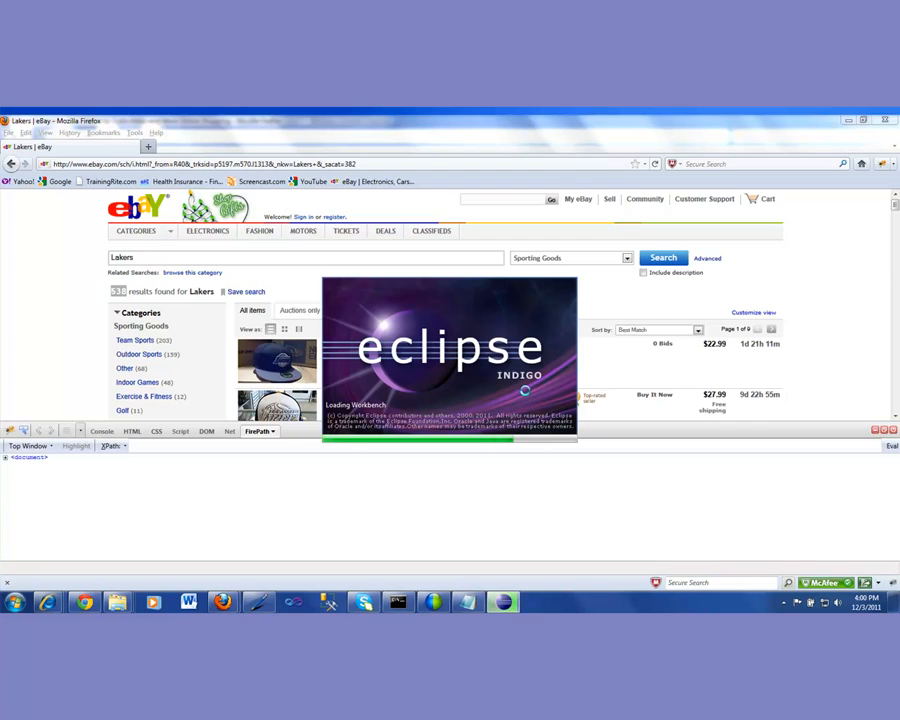
left_click(503, 601)
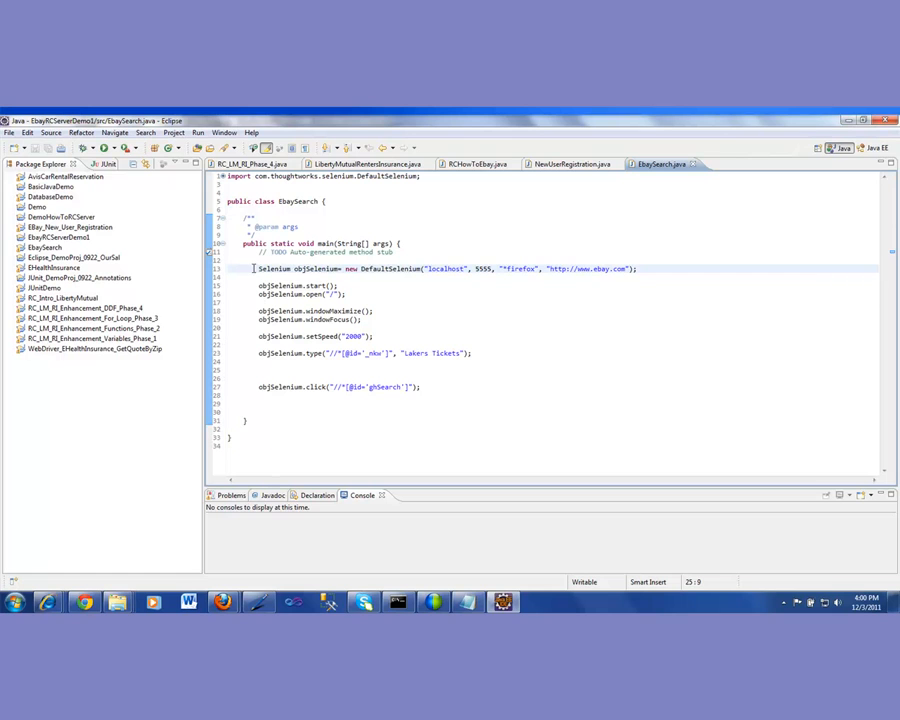
Delete 'Tickets' from the type() search text on line 23.
double_click(297, 268)
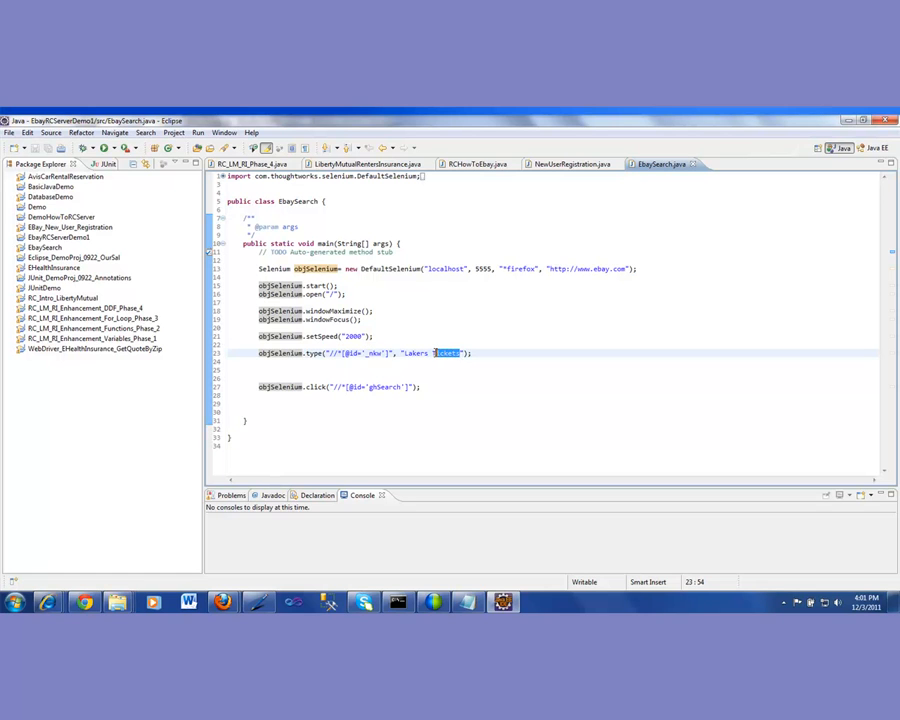
key("Delete")
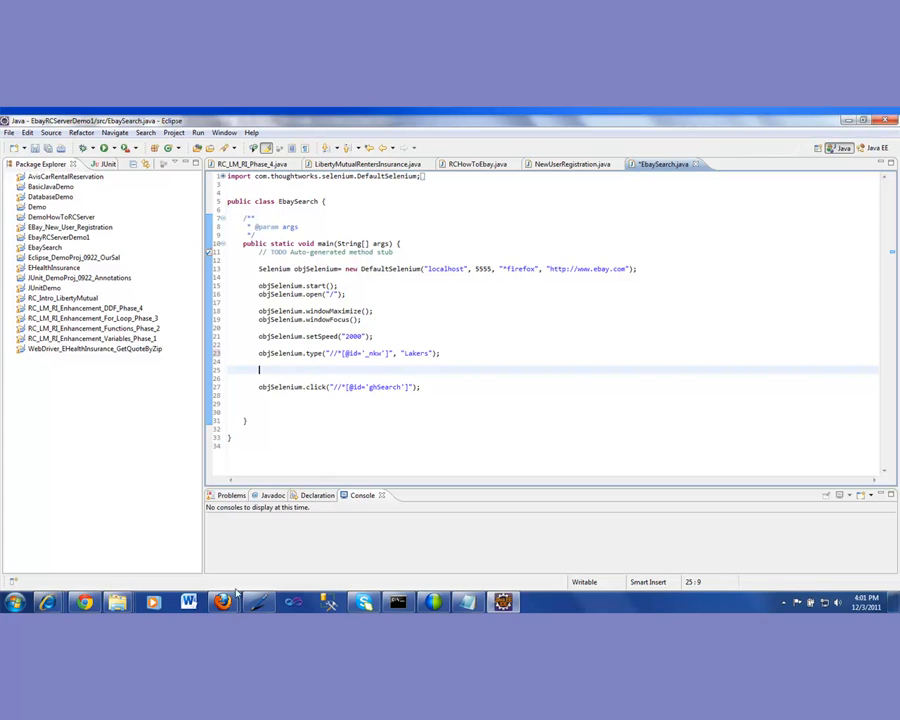
mouse_move(223, 601)
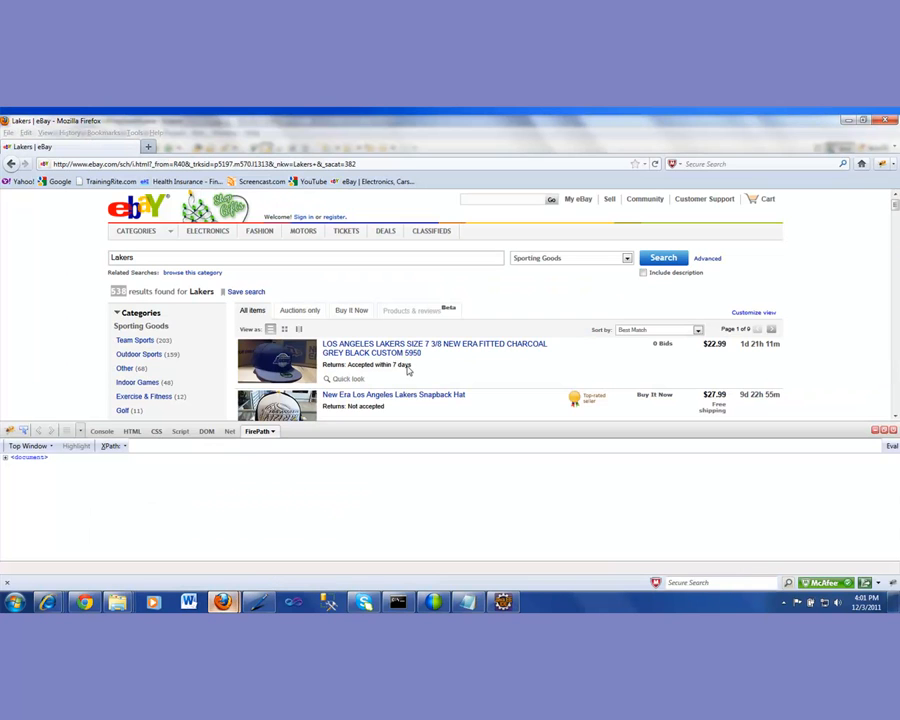
Reload the eBay home page and pick its header with the FirePath inspector.
left_click(625, 258)
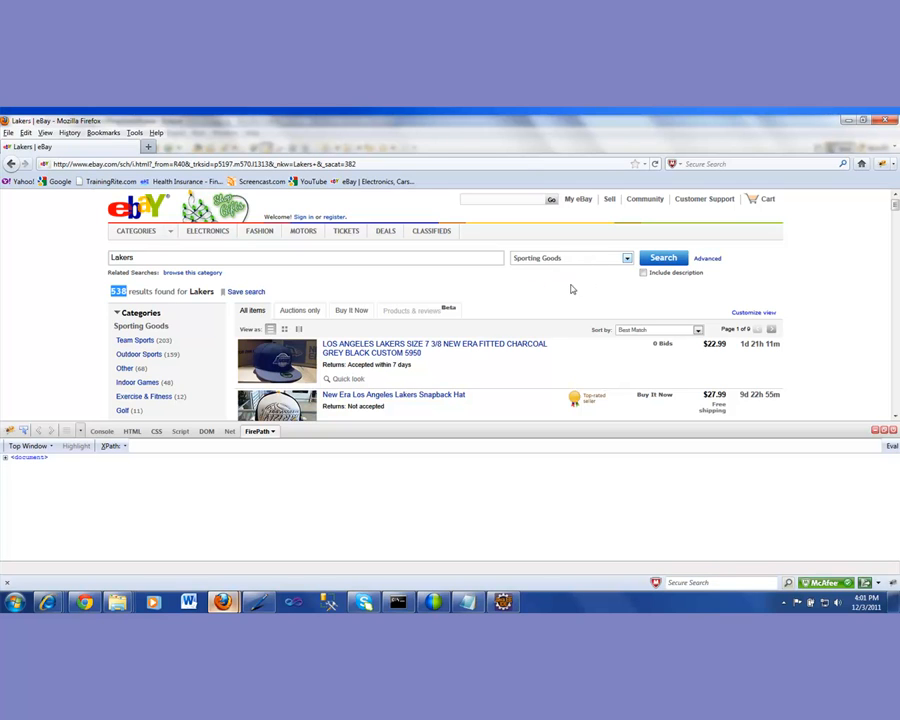
left_click(705, 198)
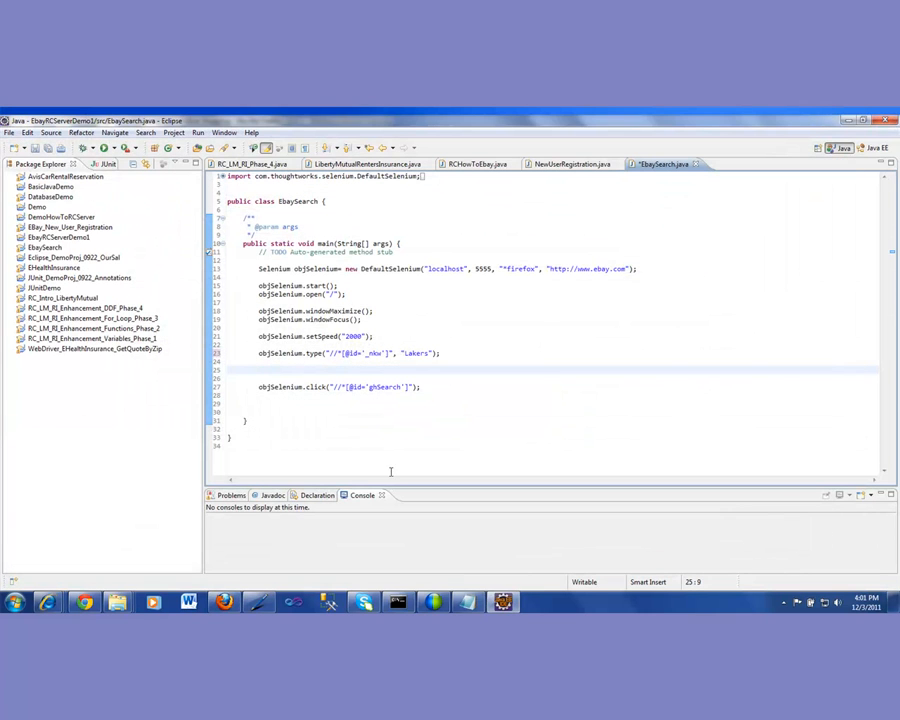
right_click(223, 601)
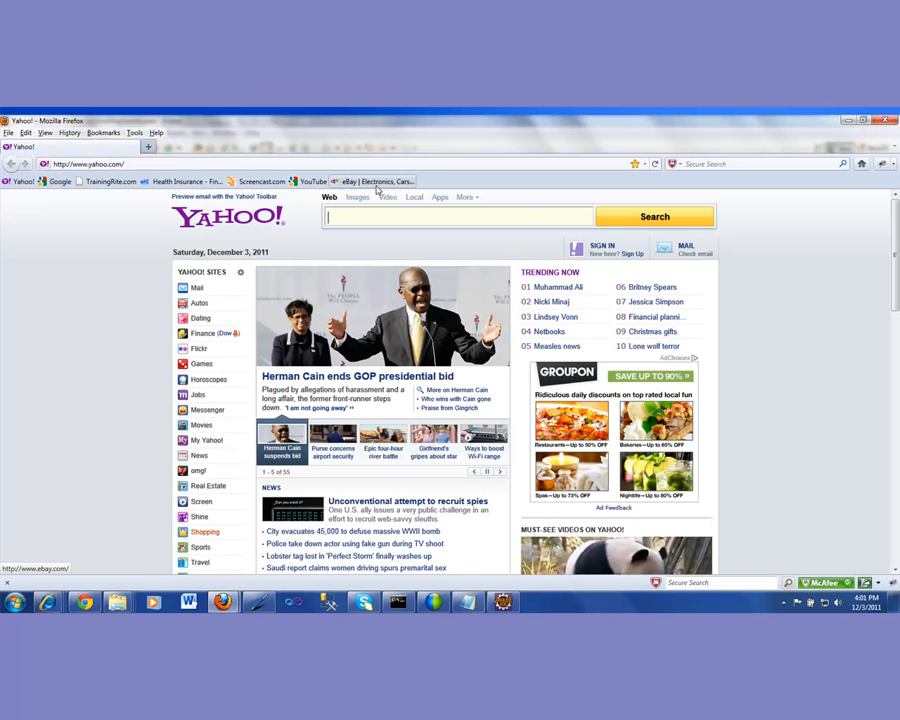
left_click(375, 181)
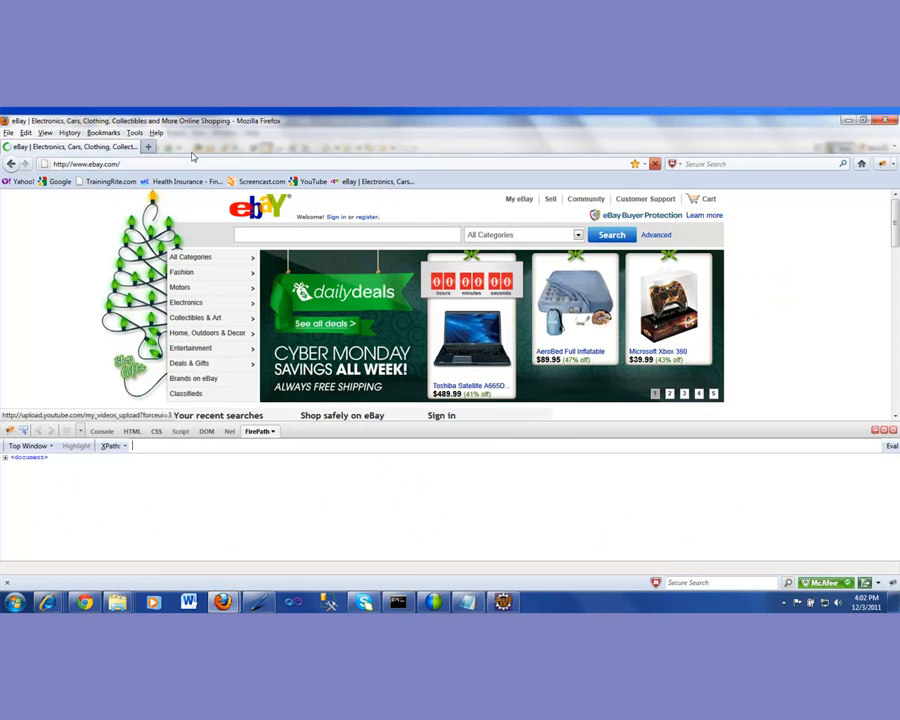
left_click(134, 132)
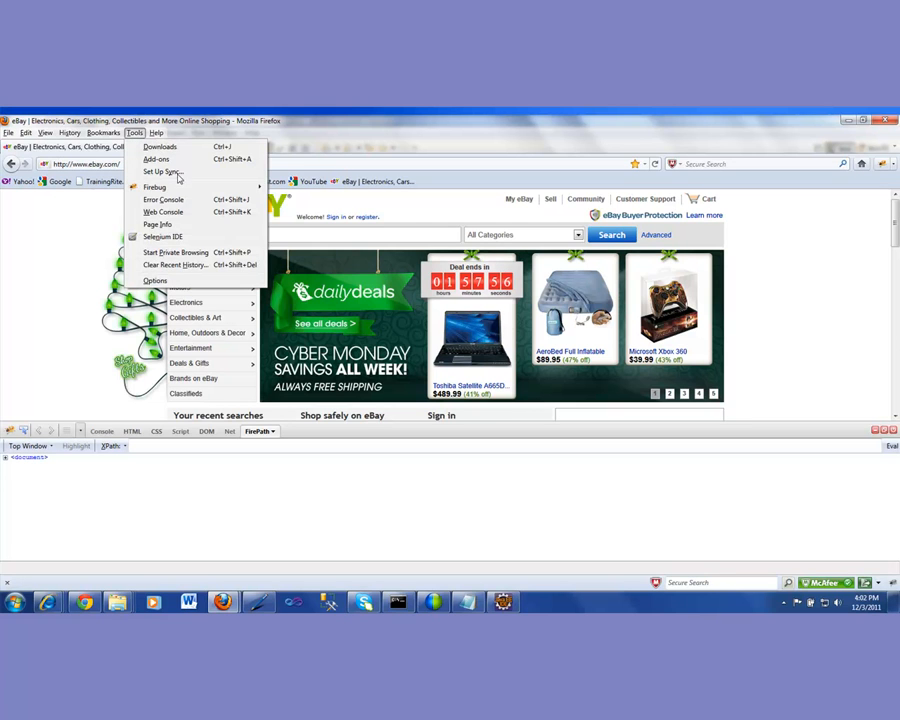
left_click(155, 187)
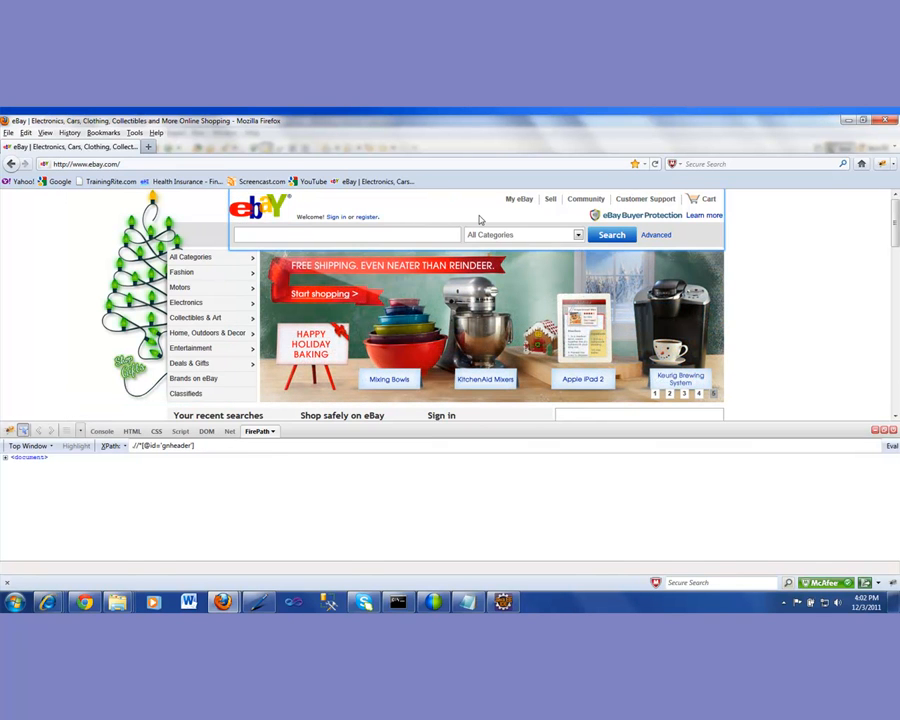
left_click(523, 234)
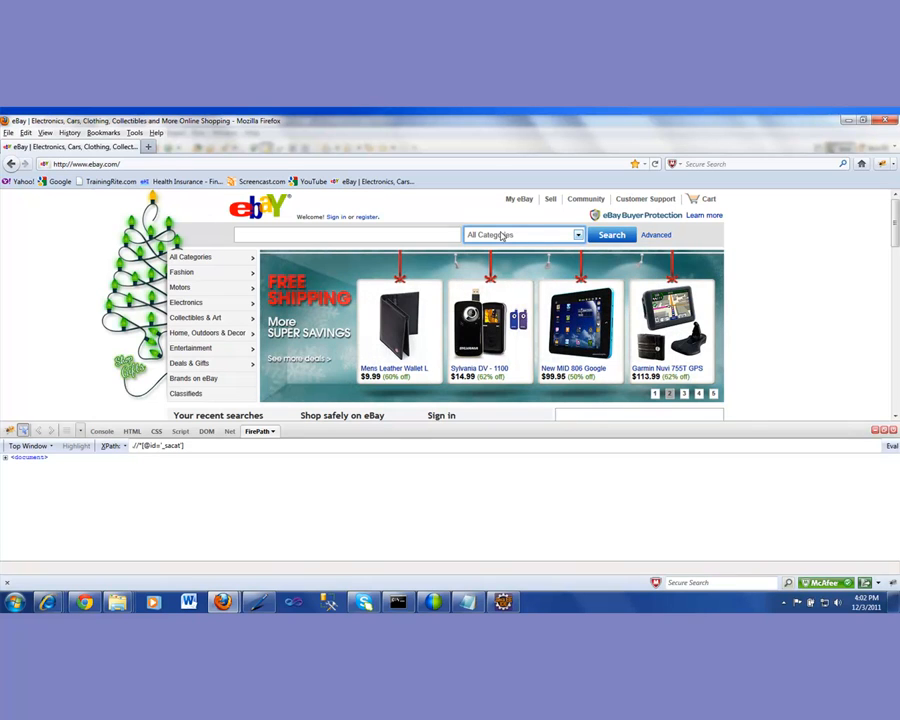
mouse_move(517, 238)
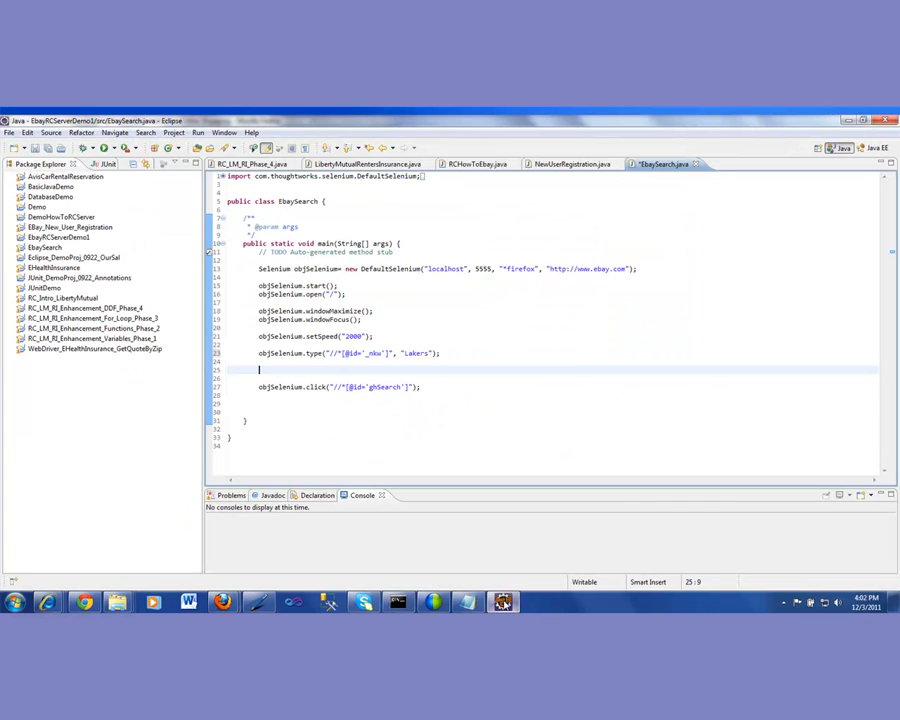
type("objSeleniu")
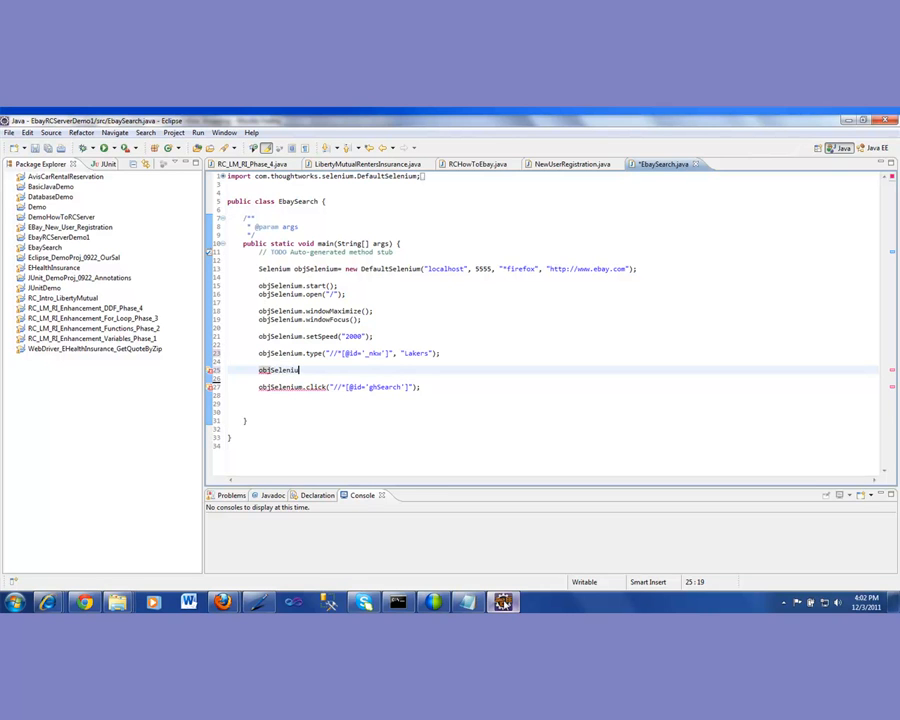
type(".select(\"//*[@id='_sacat']\", \"")
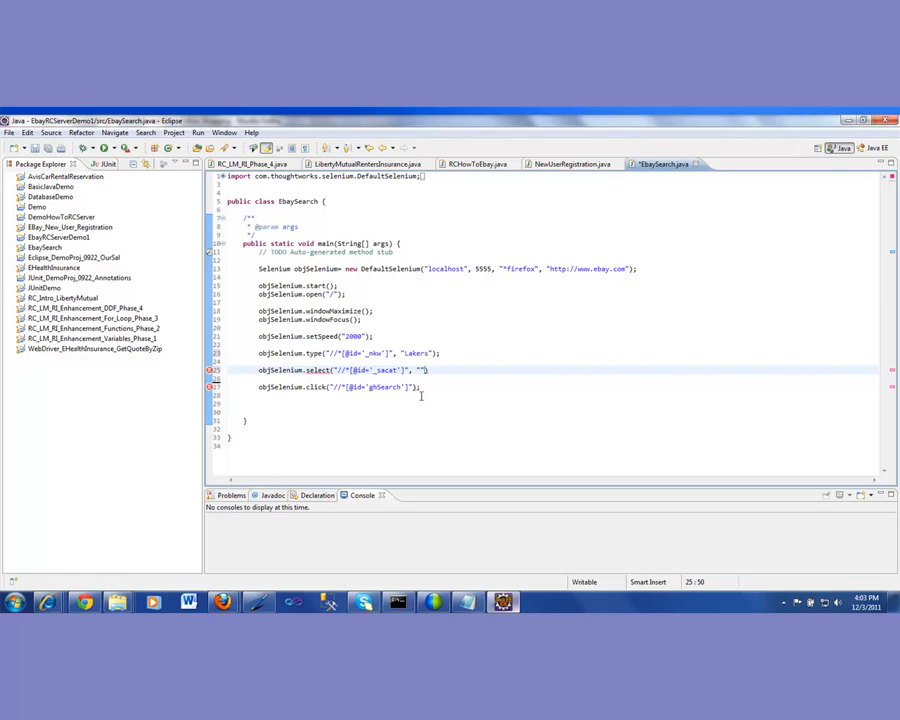
type("label=")
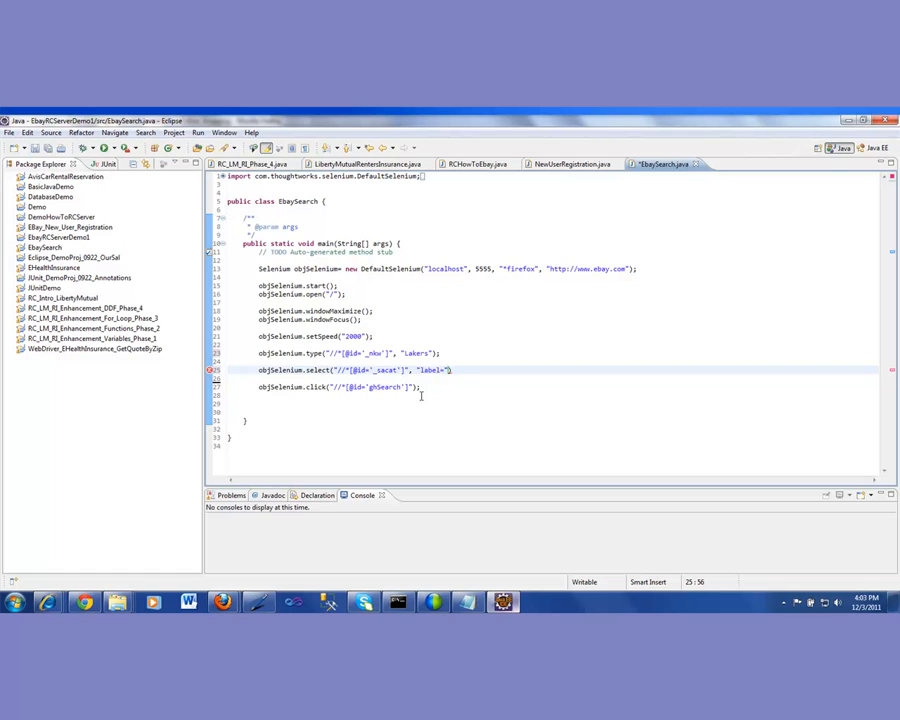
type("Sporting Goods")
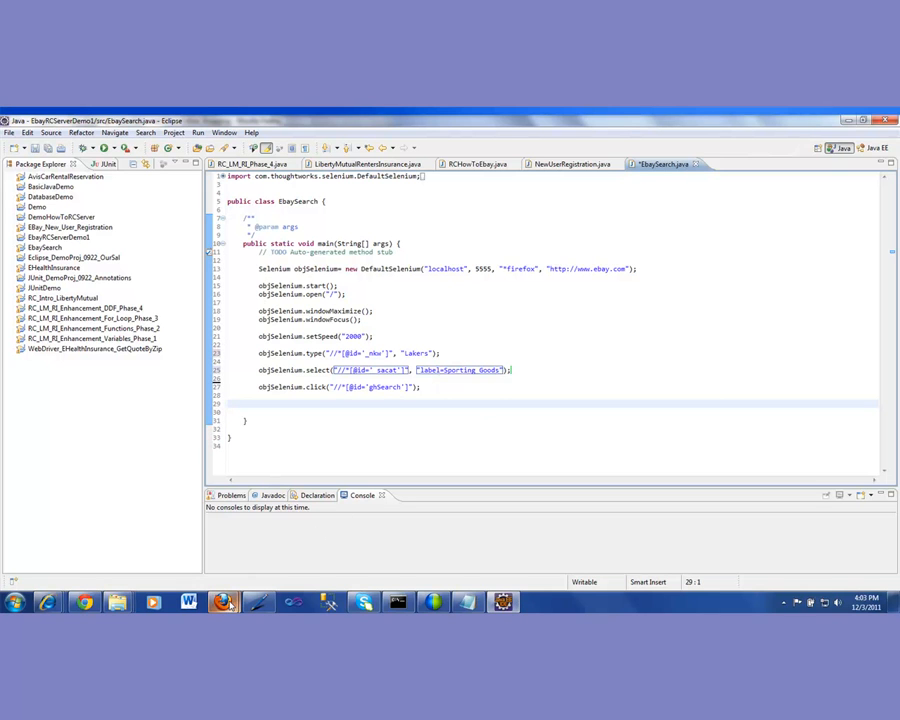
mouse_move(224, 602)
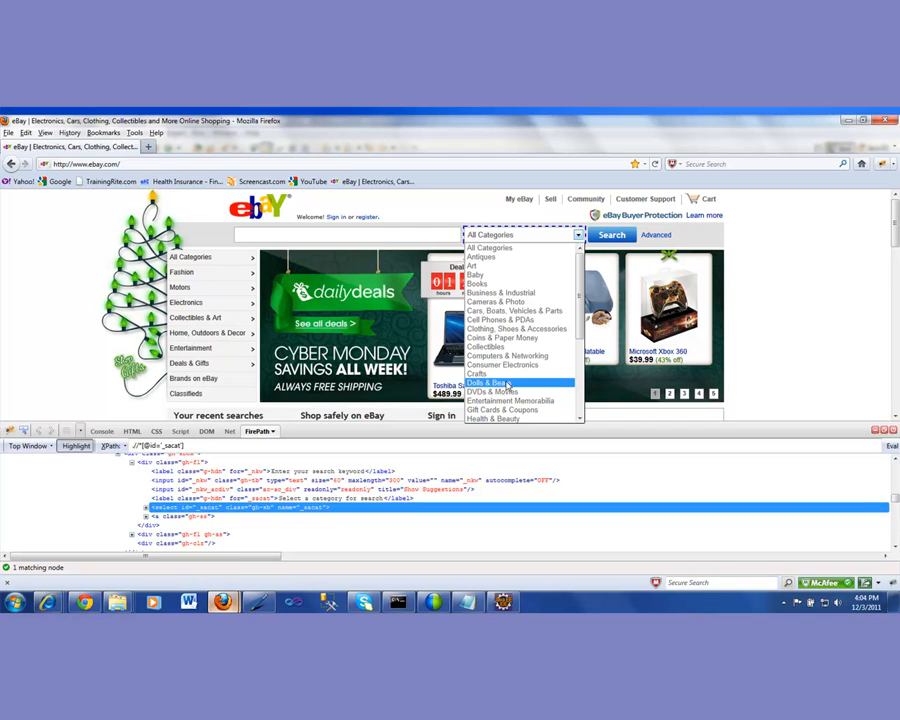
mouse_move(517, 328)
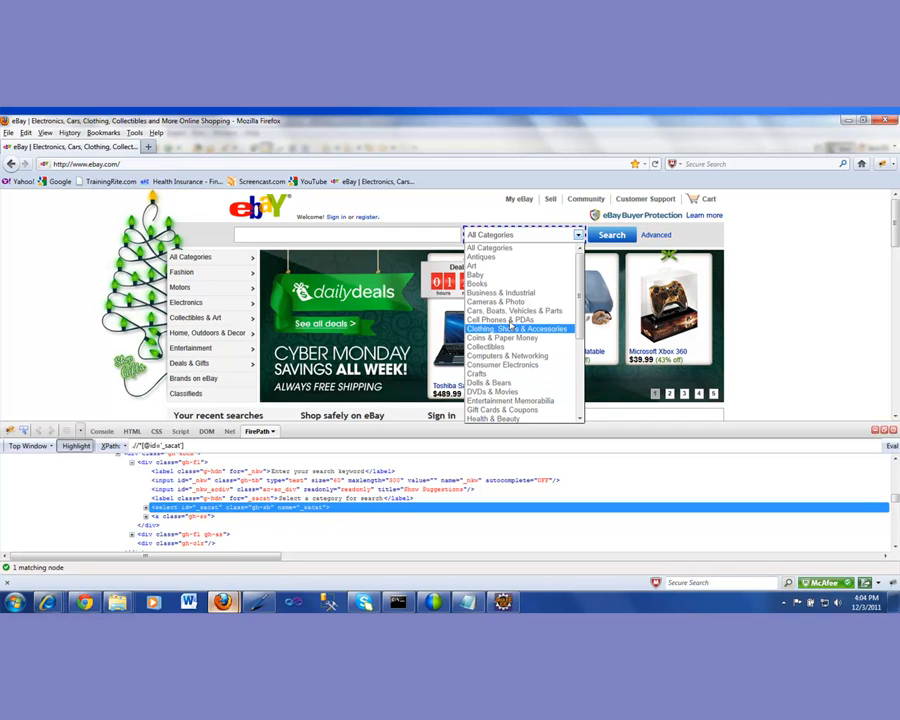
mouse_move(510, 401)
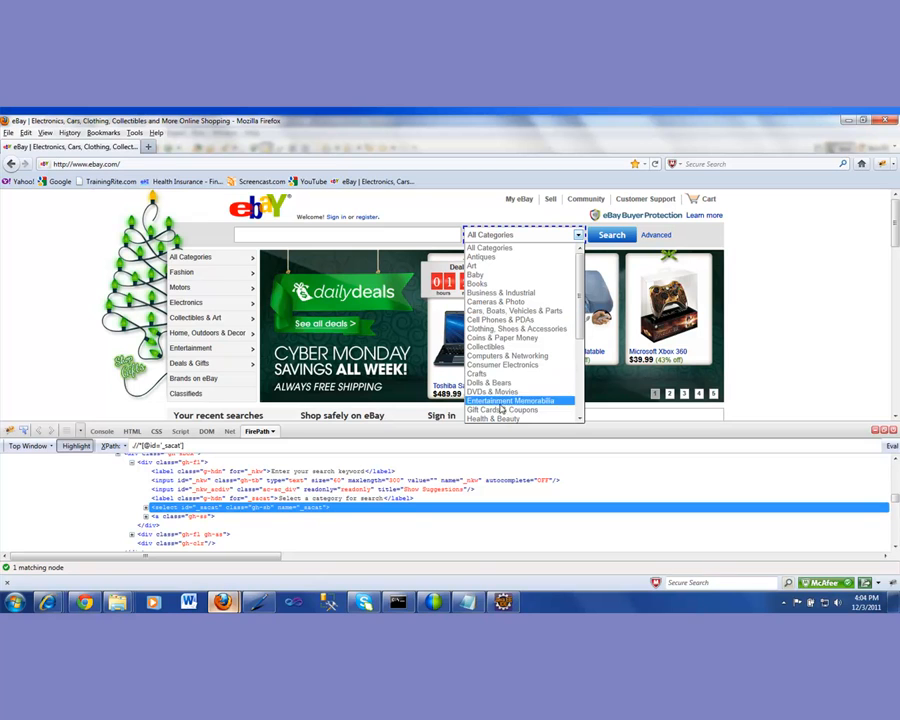
mouse_move(505, 337)
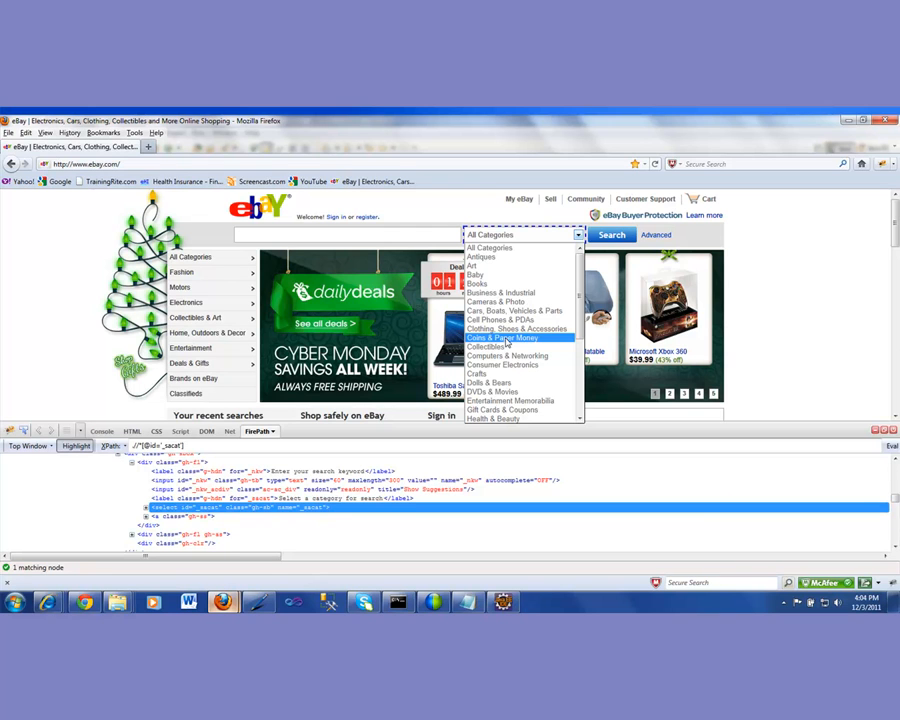
mouse_move(510, 401)
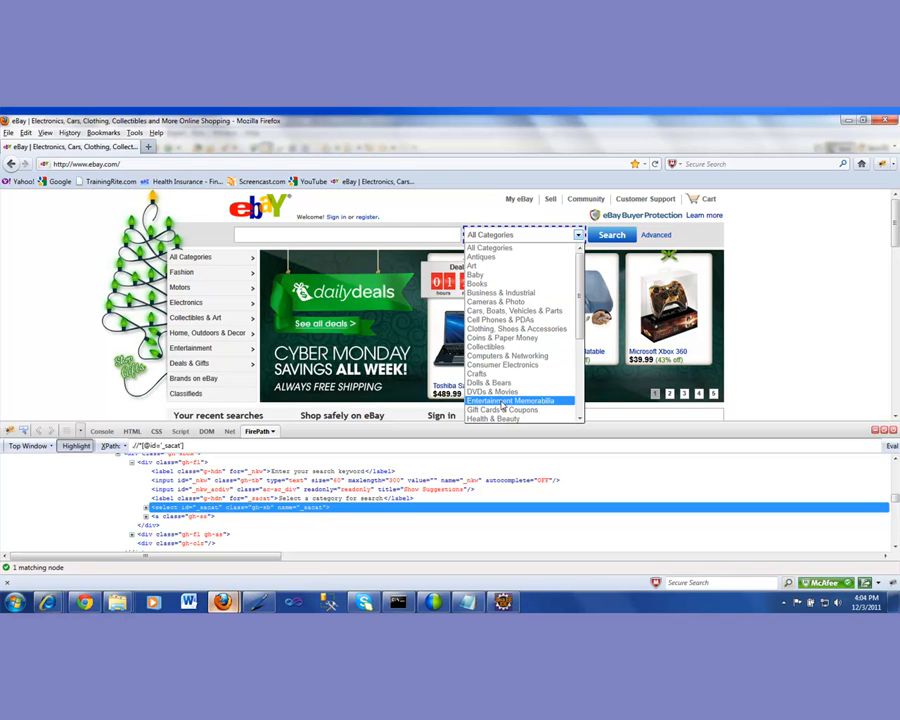
mouse_move(490, 284)
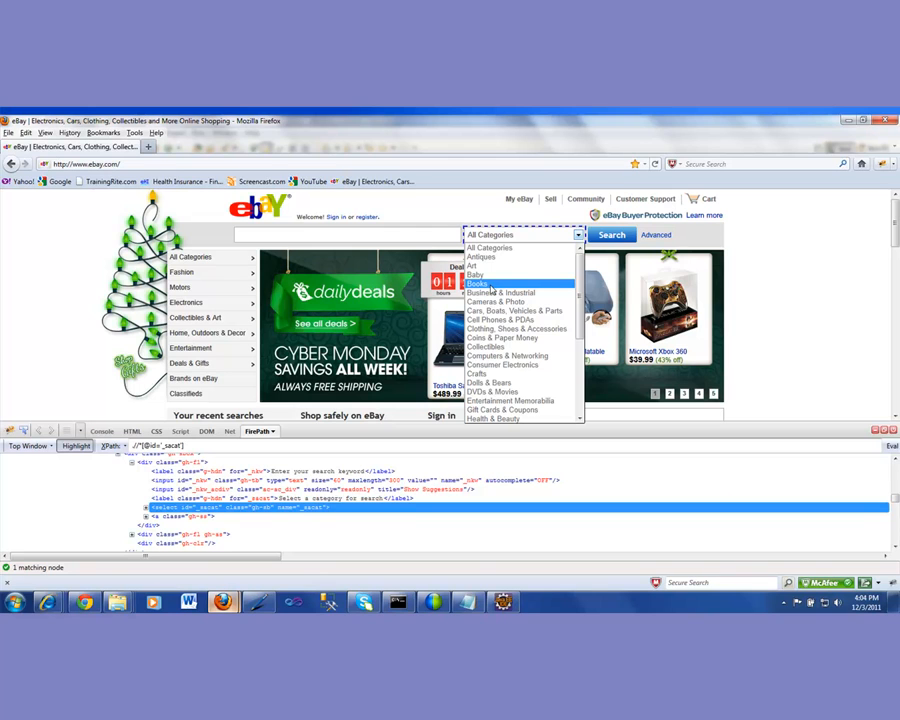
mouse_move(505, 364)
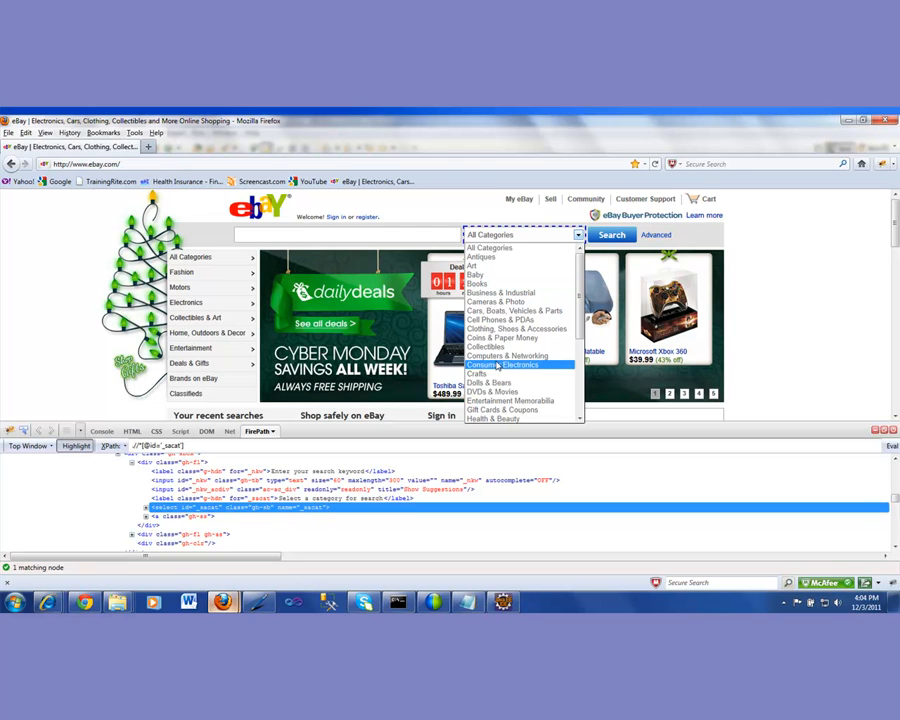
mouse_move(508, 356)
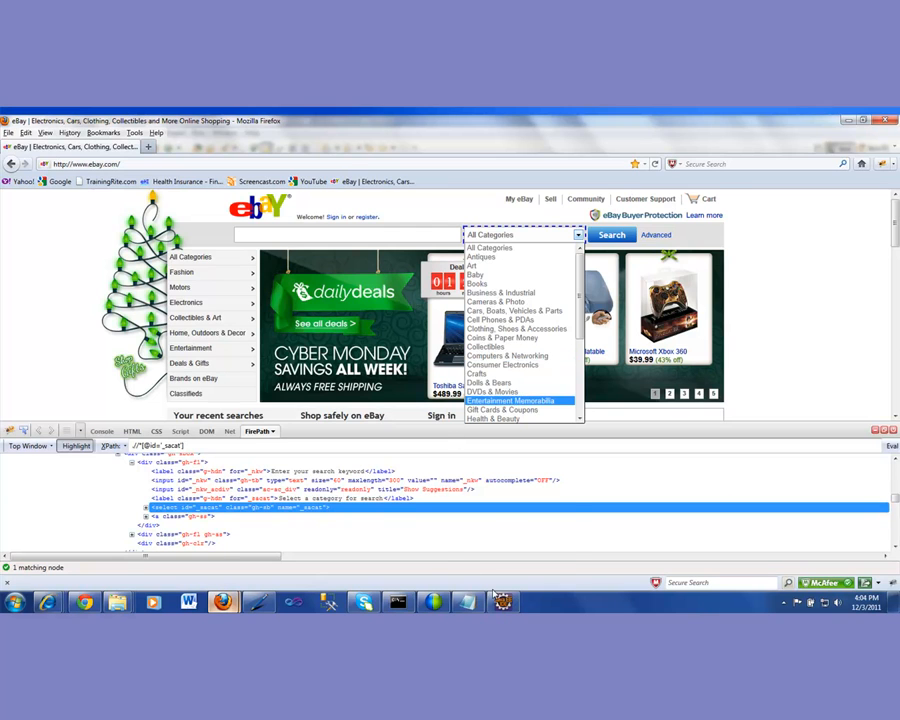
Close eBay's category list, leaving All Categories selected.
left_click(503, 602)
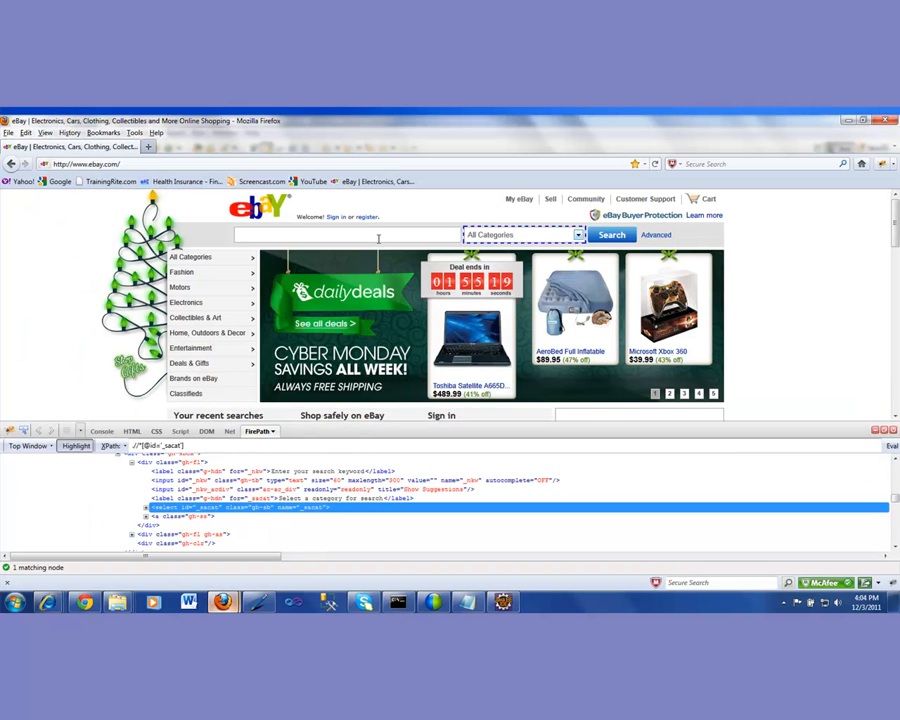
Rerun the eBay search for 'Lakers' in Sporting Goods, showing 538 results.
type("Lakers")
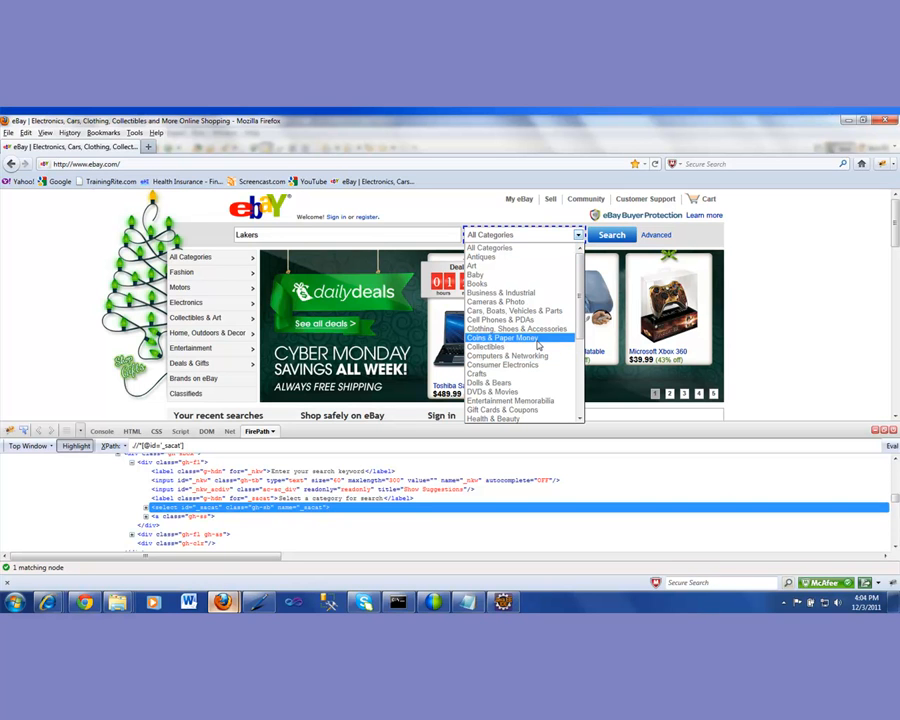
scroll("down", 3)
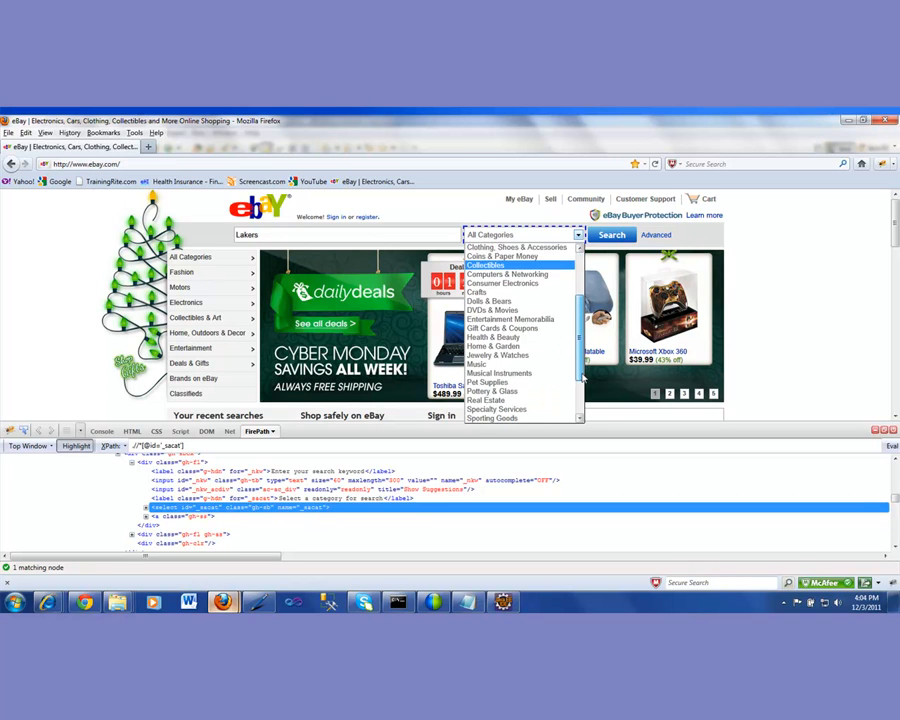
left_click(492, 418)
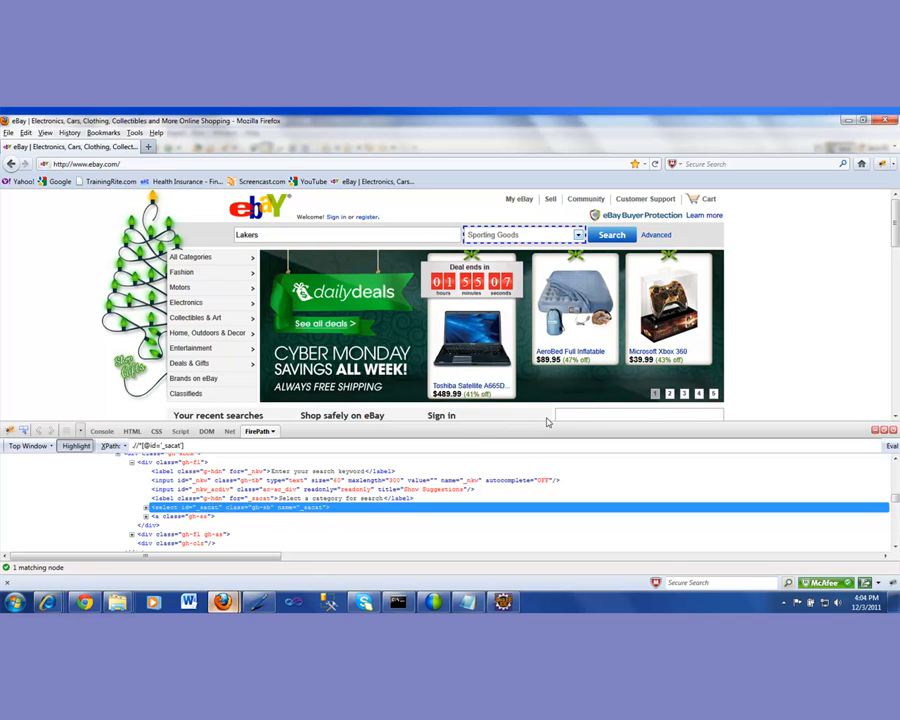
left_click(611, 235)
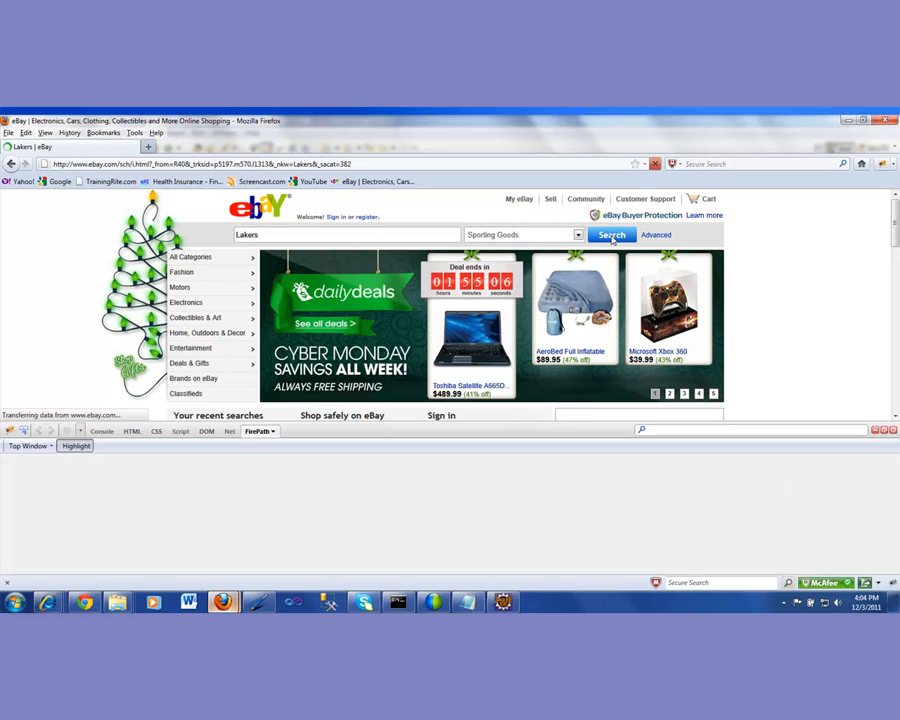
left_click(611, 234)
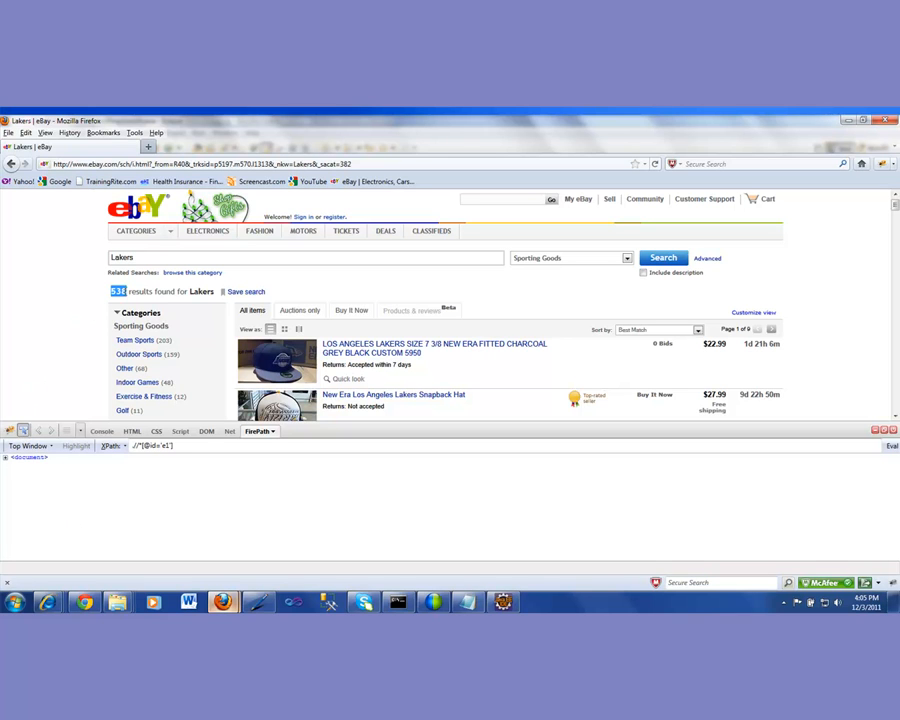
mouse_move(86, 346)
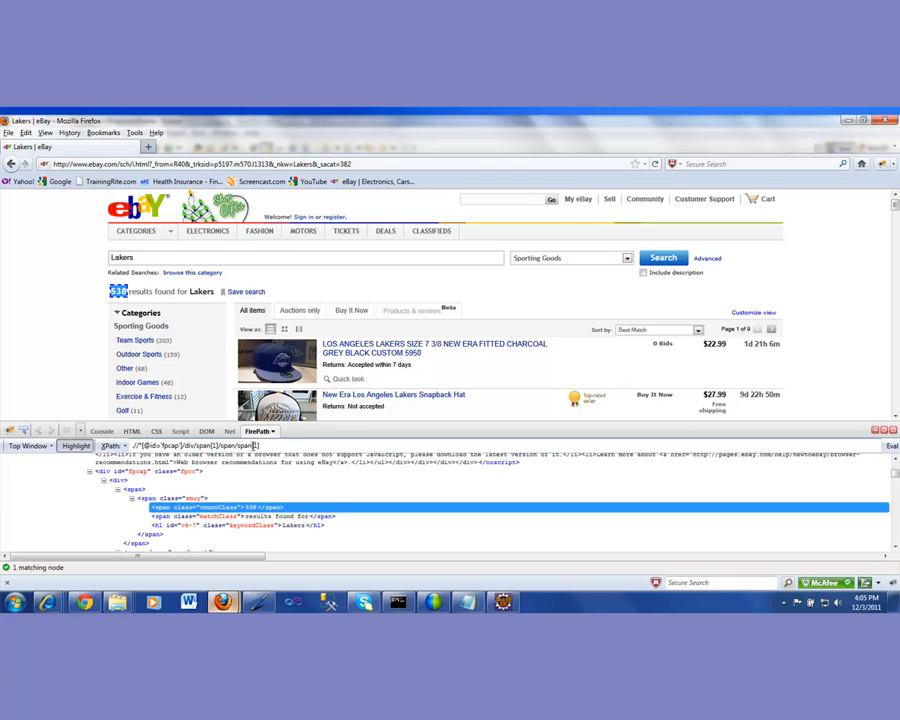
Inspect the 538 result count to capture its XPath.
left_click(118, 291)
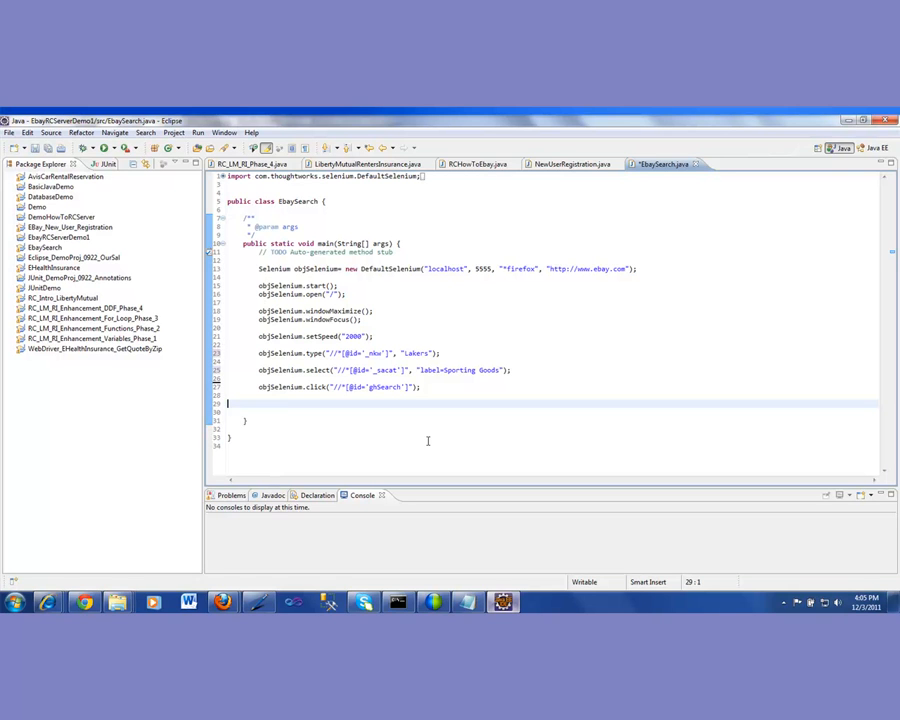
Add line 29: String strAppOutput = objSelenium.getText() on the fpcap result-count XPath.
type("objSelenium.")
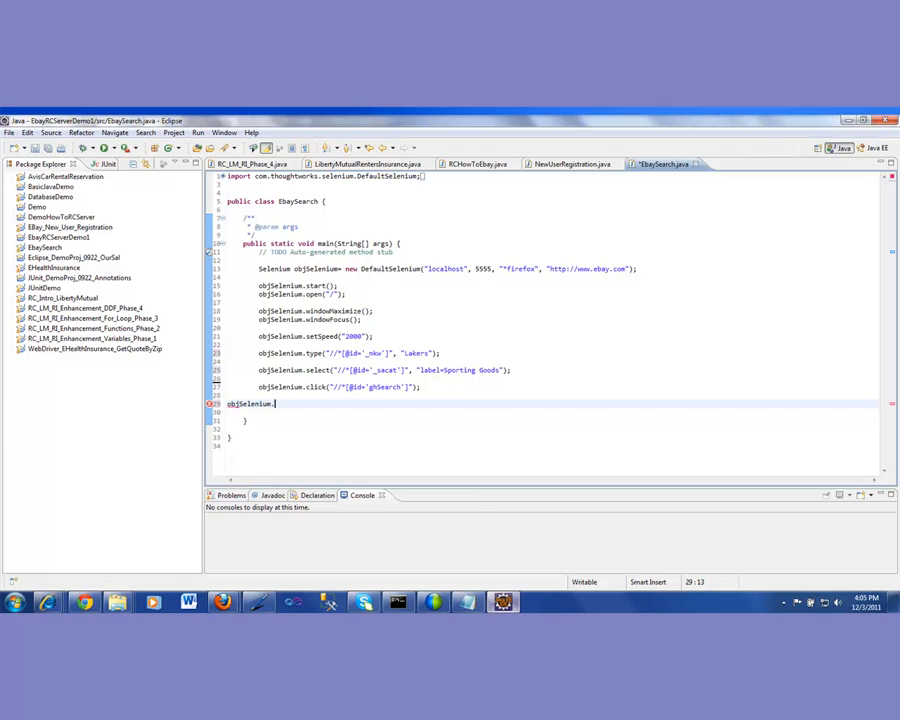
type("get")
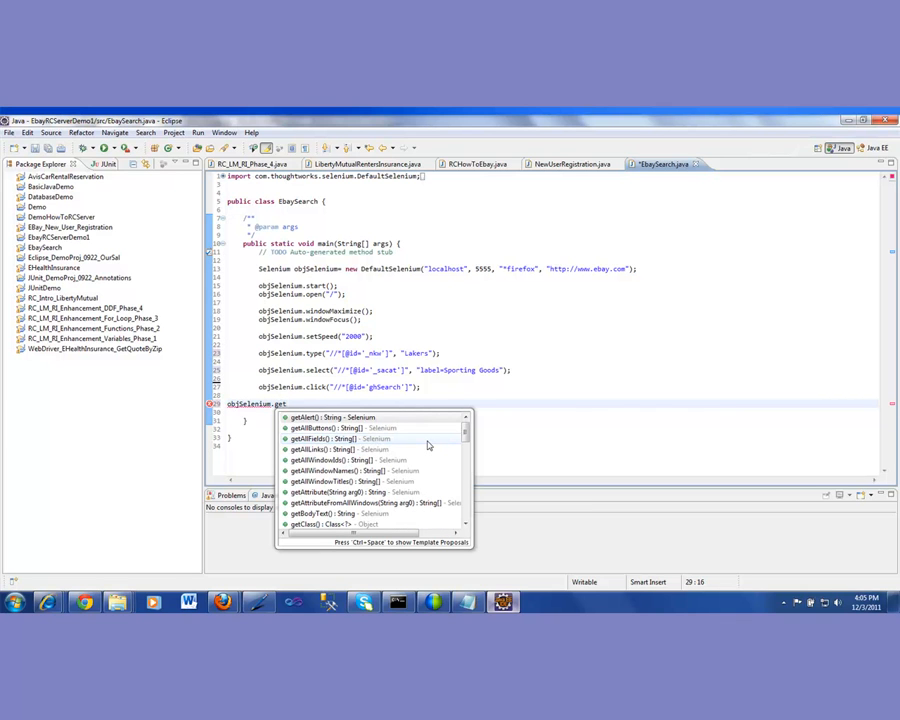
type("T")
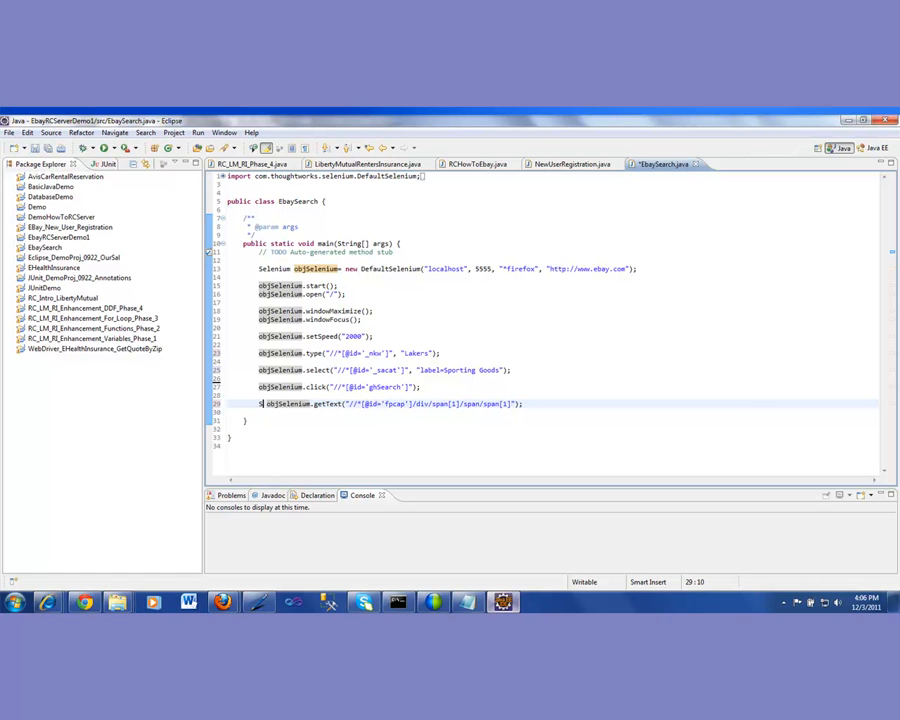
type("tring strApp")
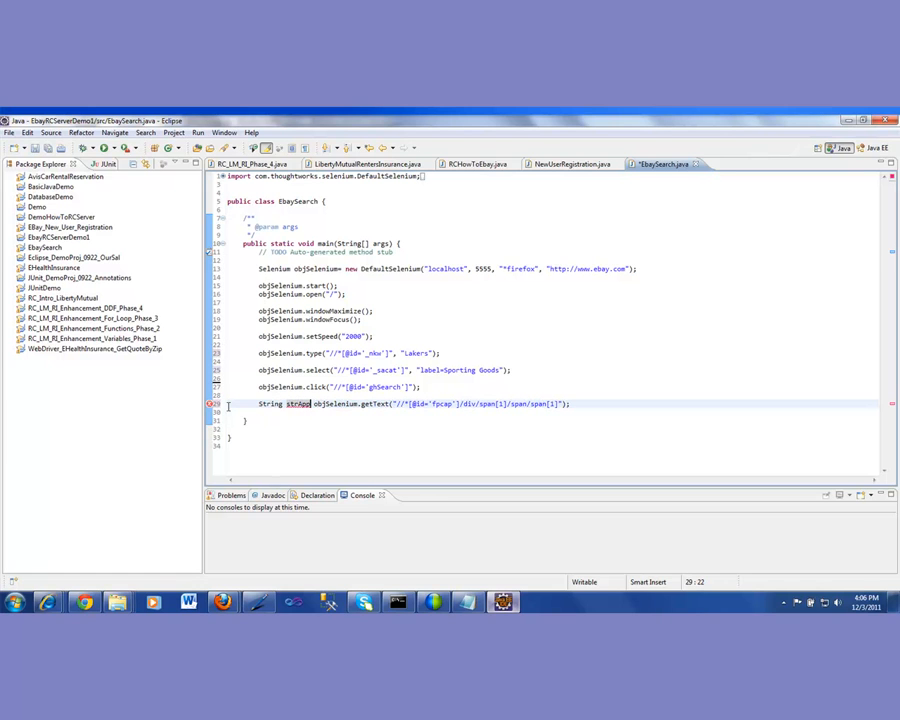
type("Output=")
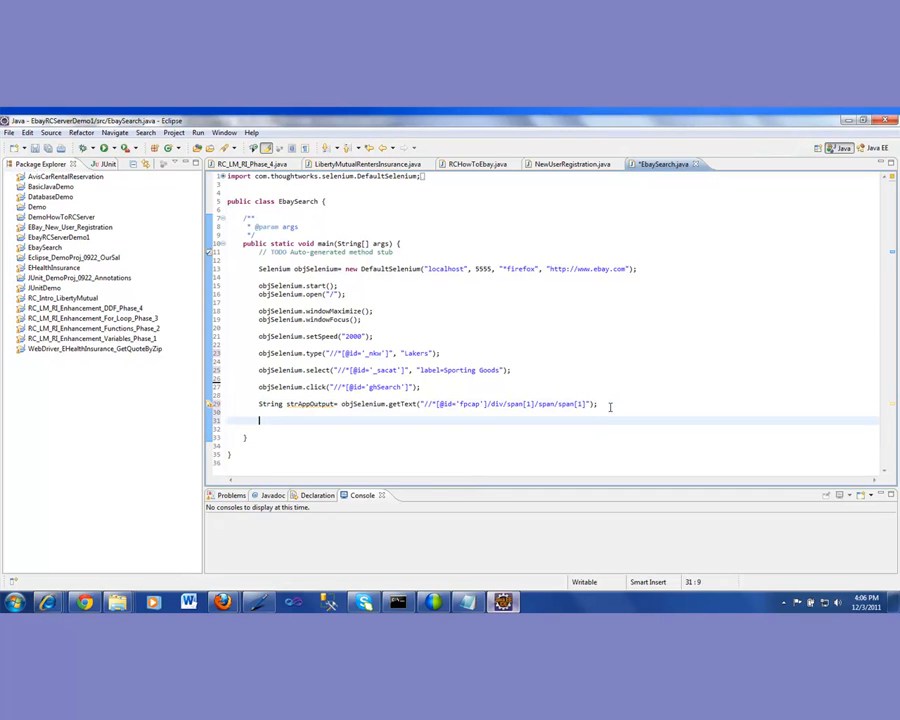
Complete line 31's println as "Ebay Application found for our search: " + strAppOutput + " Items".
type("s")
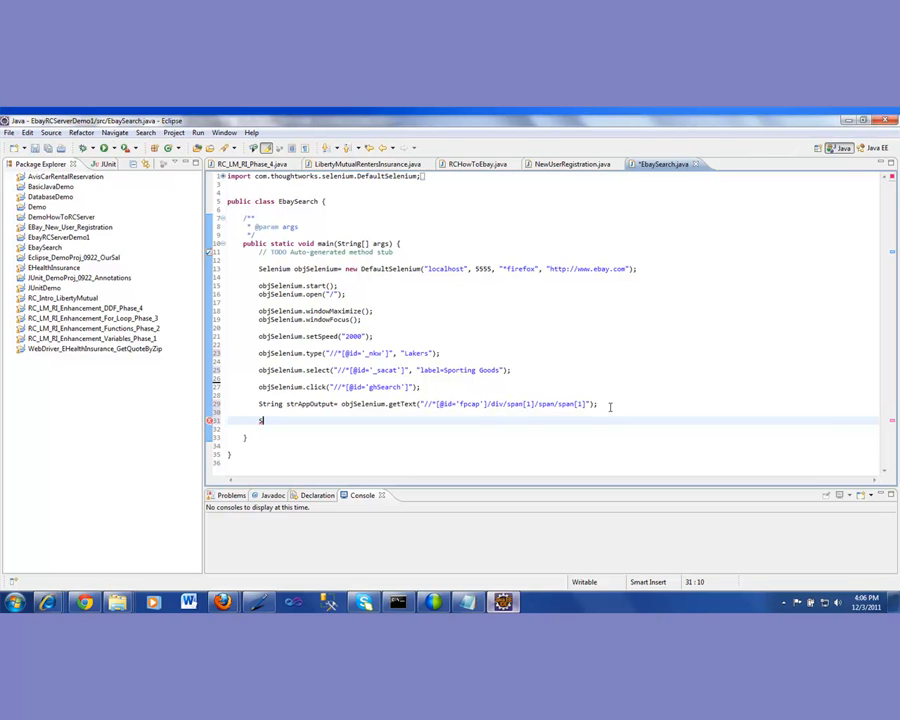
type("yso")
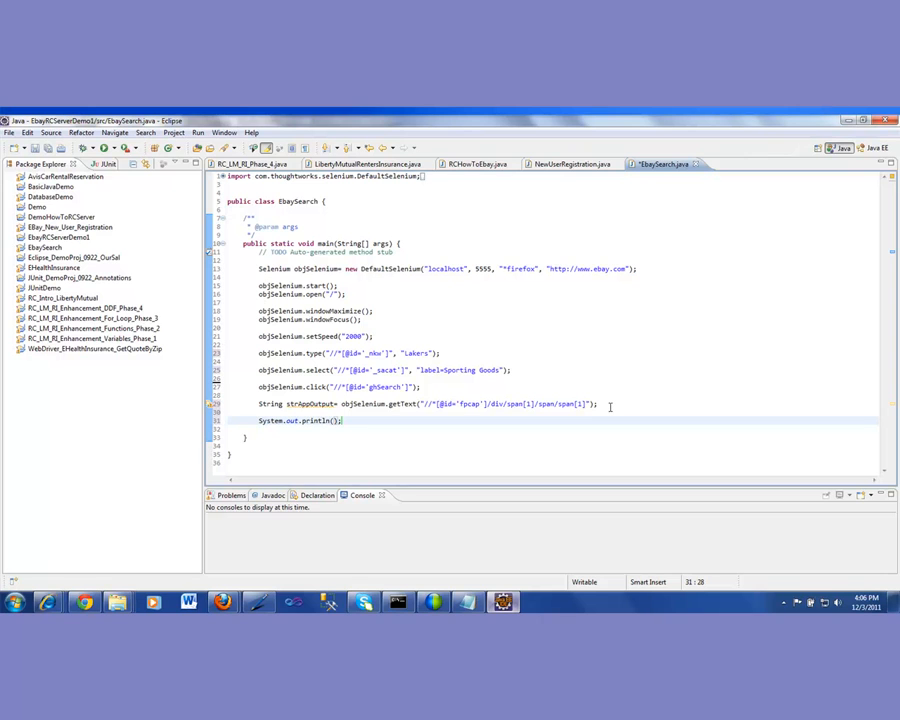
type("X")
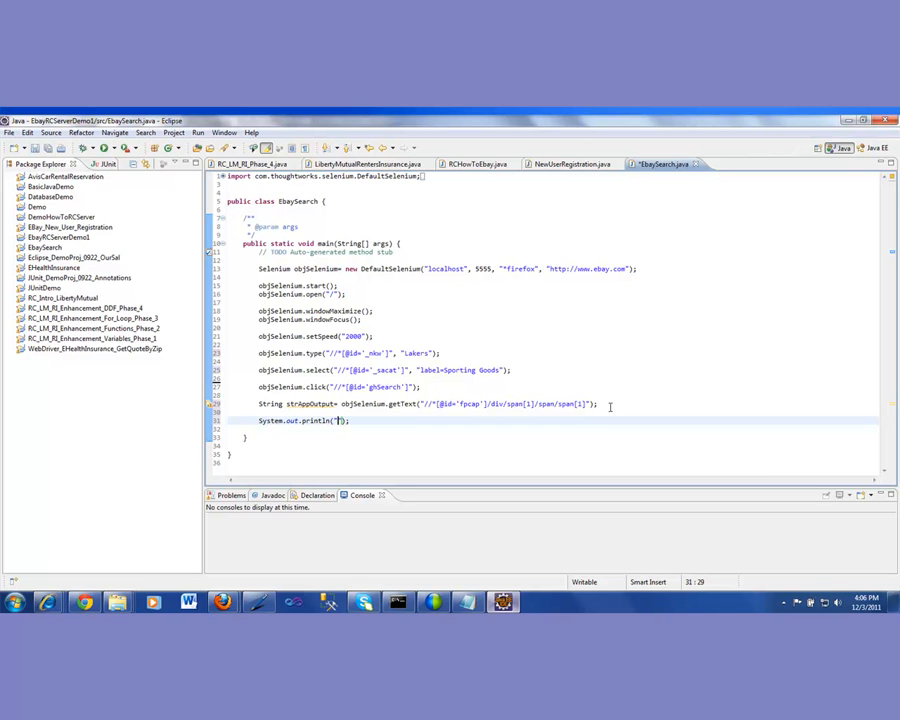
type("Ebay")
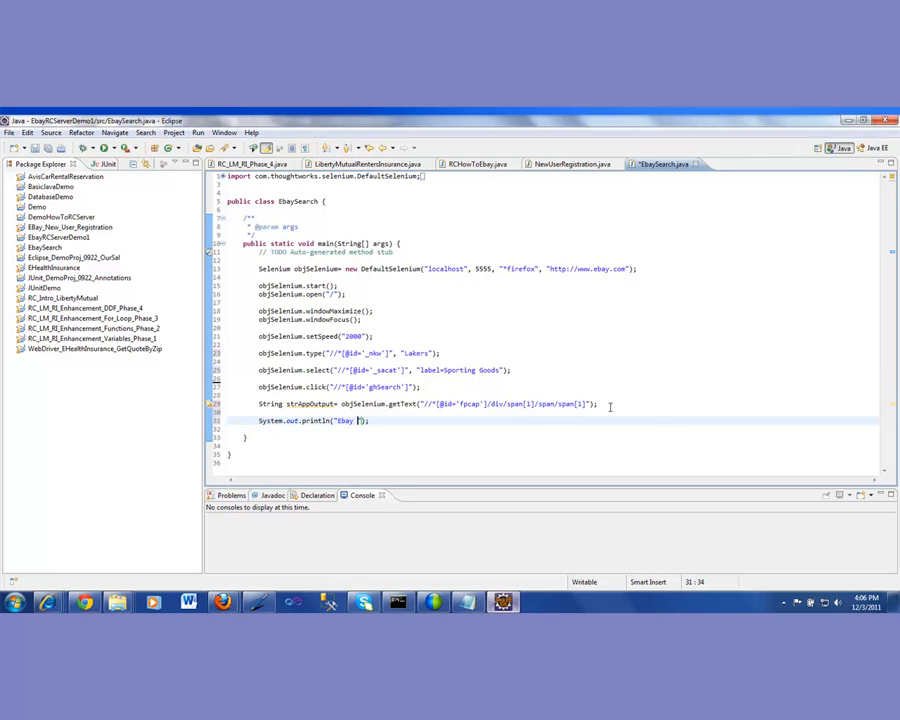
type("Application")
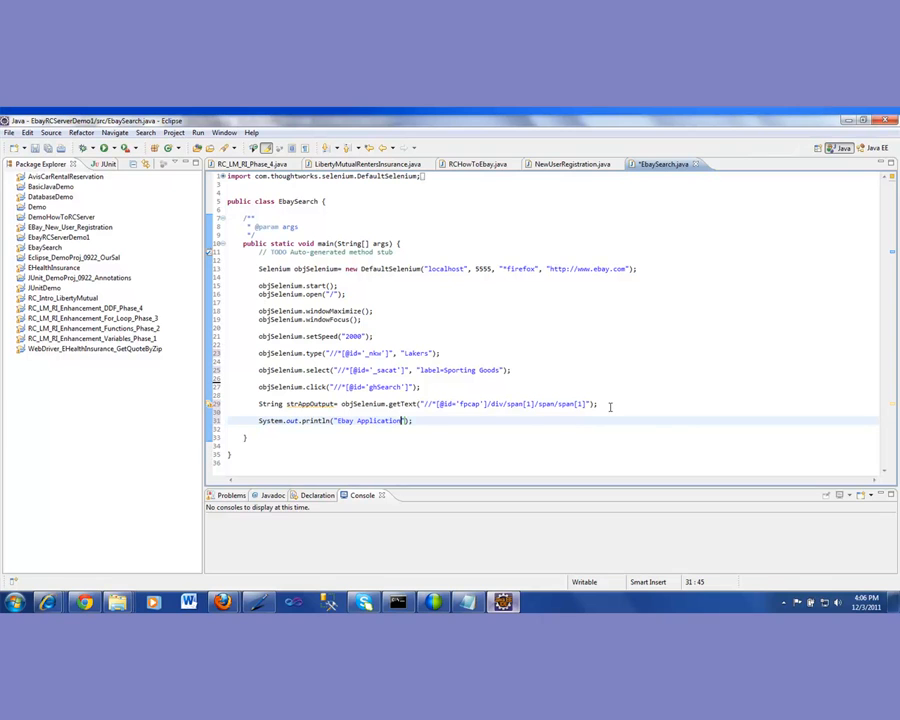
type("found f")
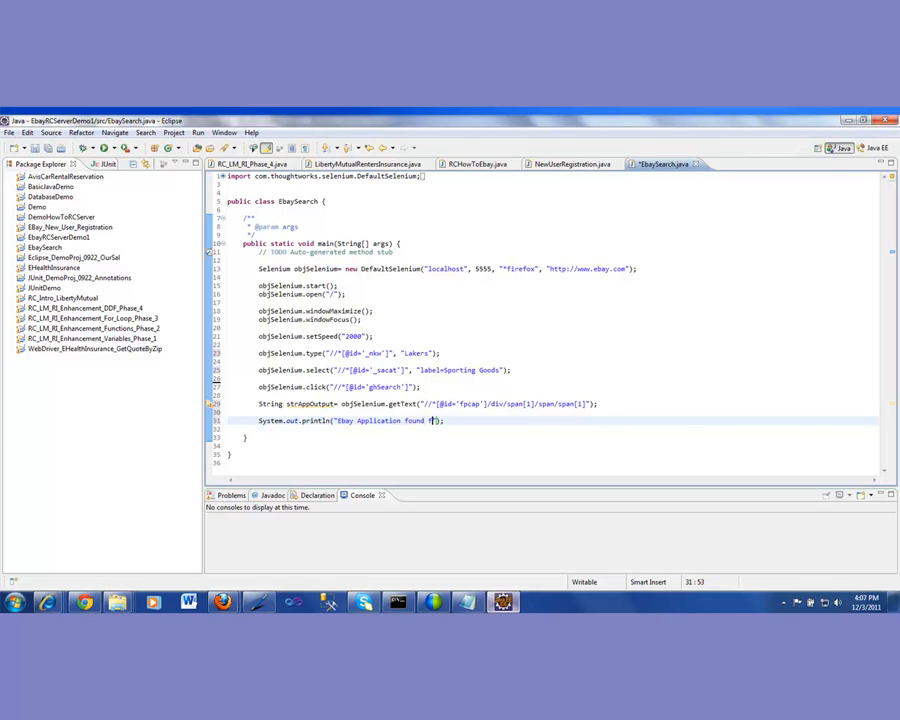
type("or our search:")
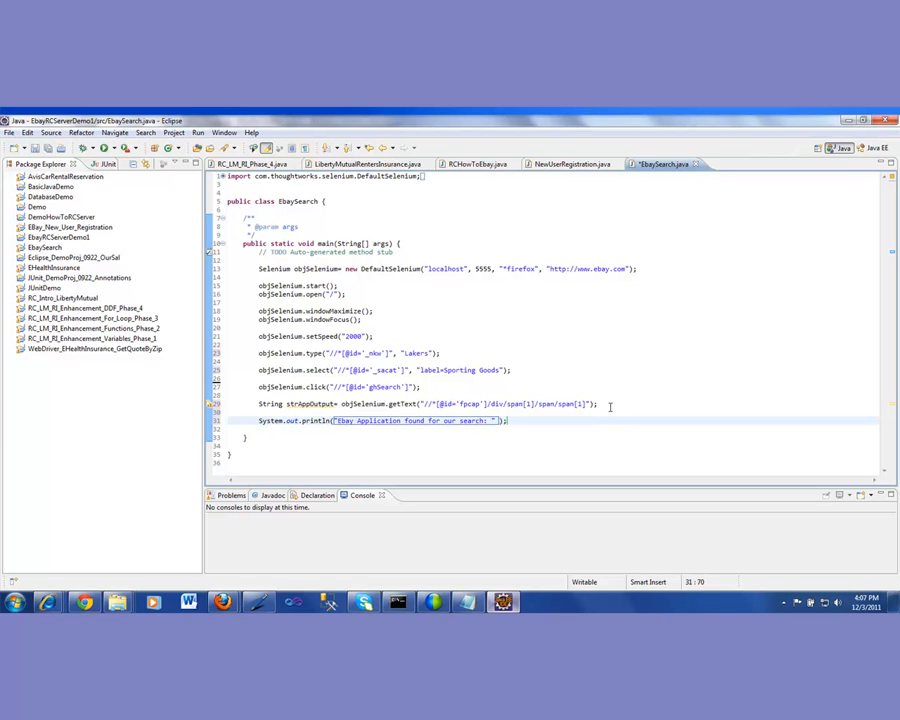
type("+ strAppOutput +")
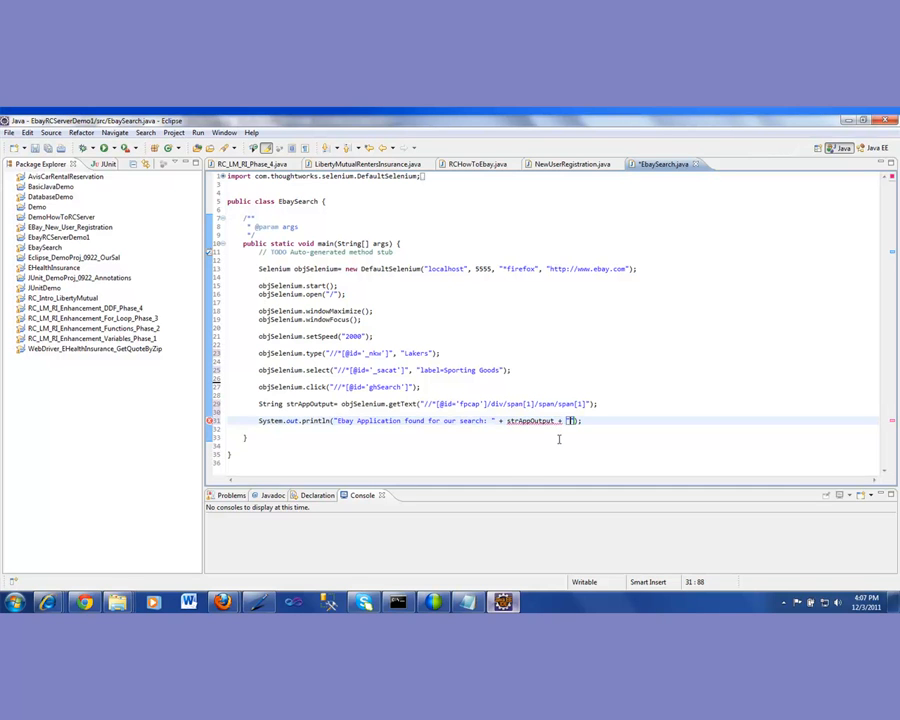
type("\"  \"")
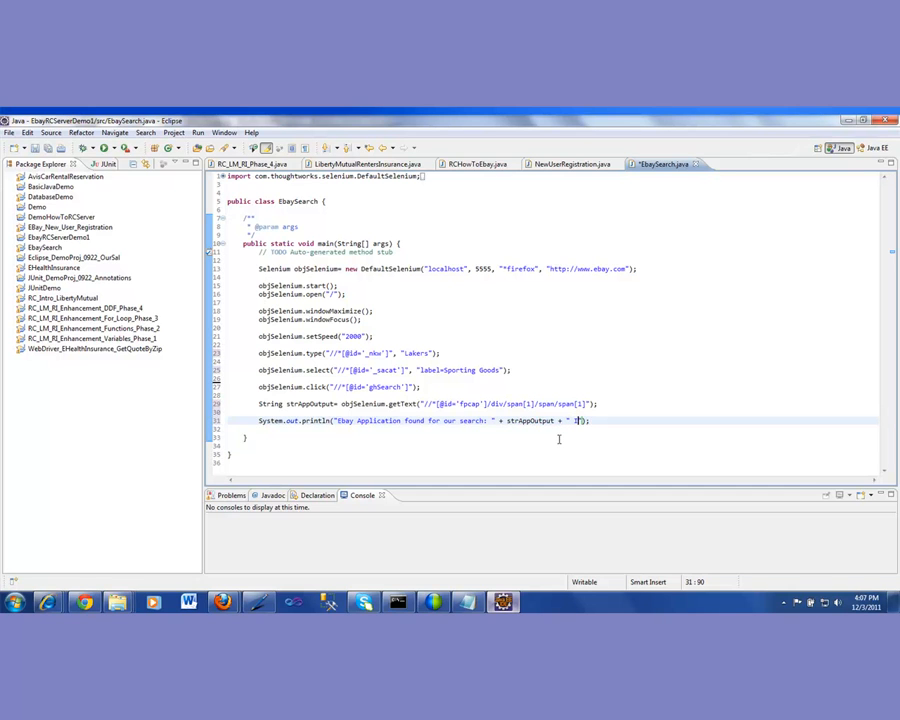
type("Items")
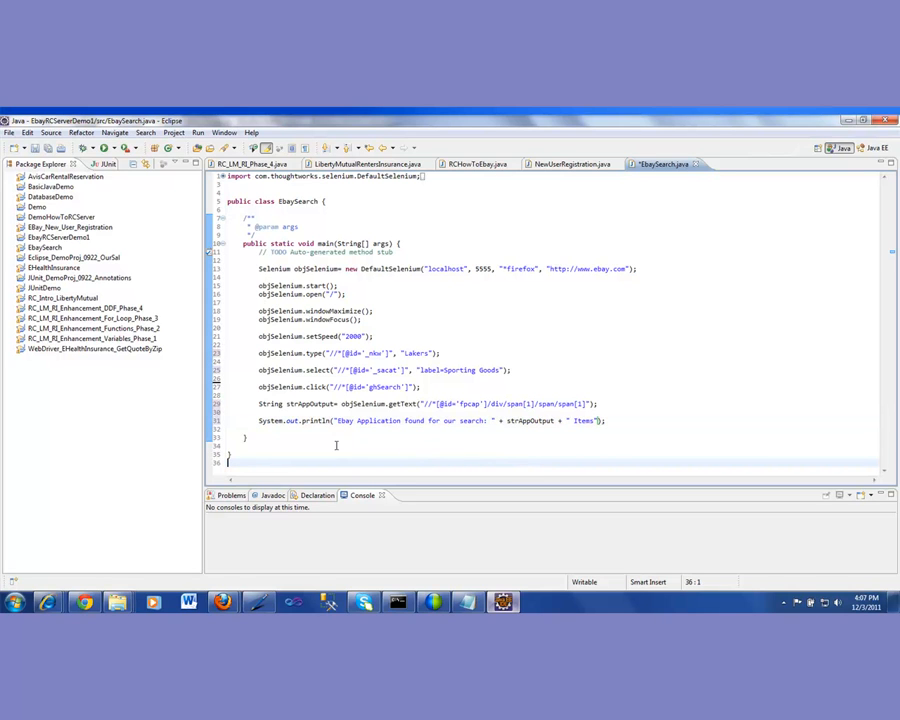
mouse_move(428, 451)
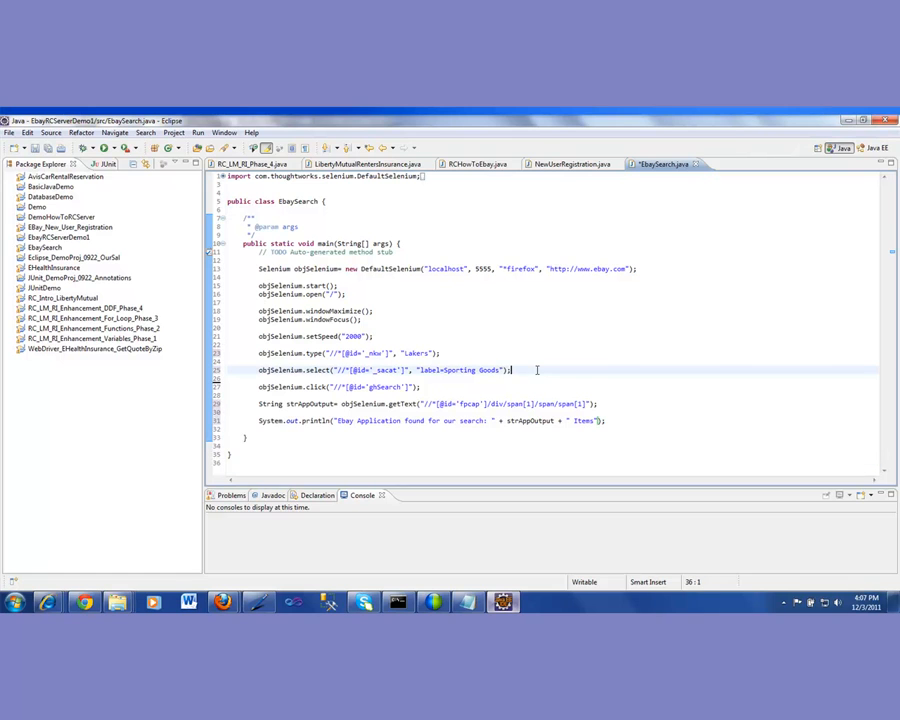
left_click(512, 370)
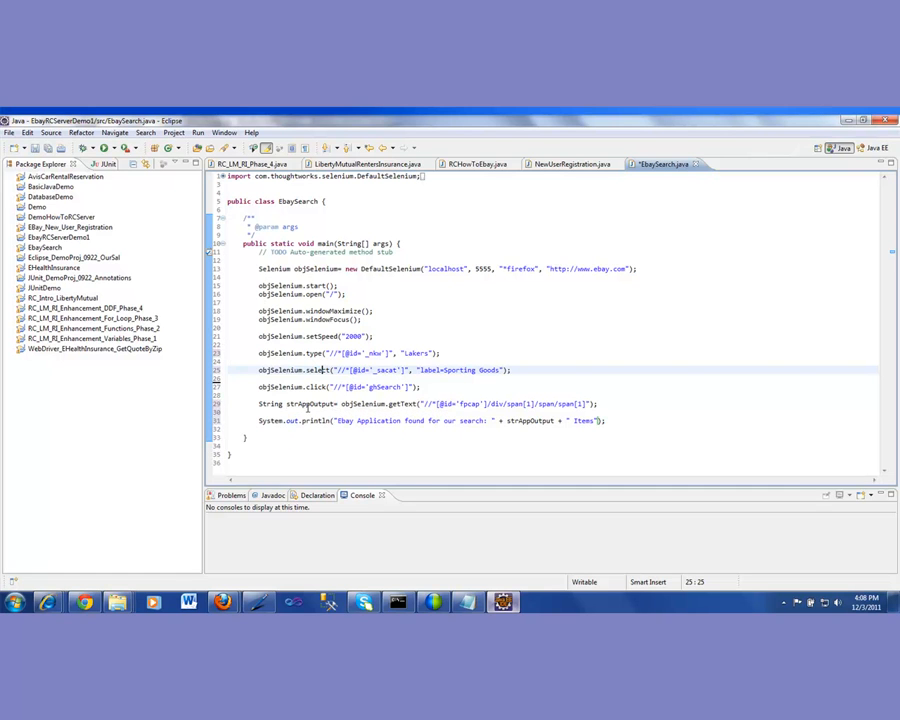
mouse_move(443, 448)
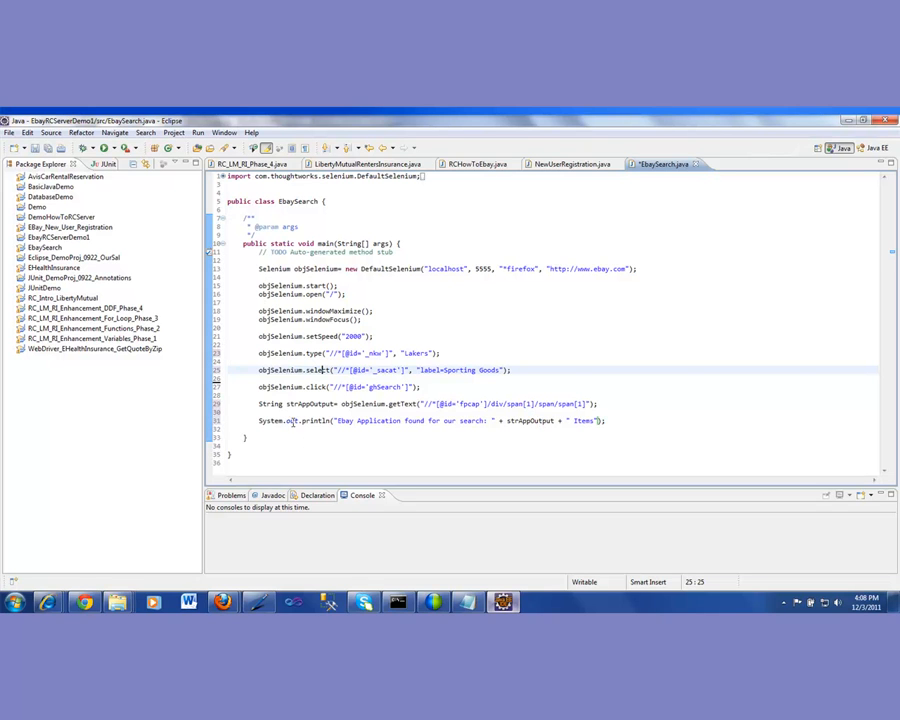
mouse_move(225, 578)
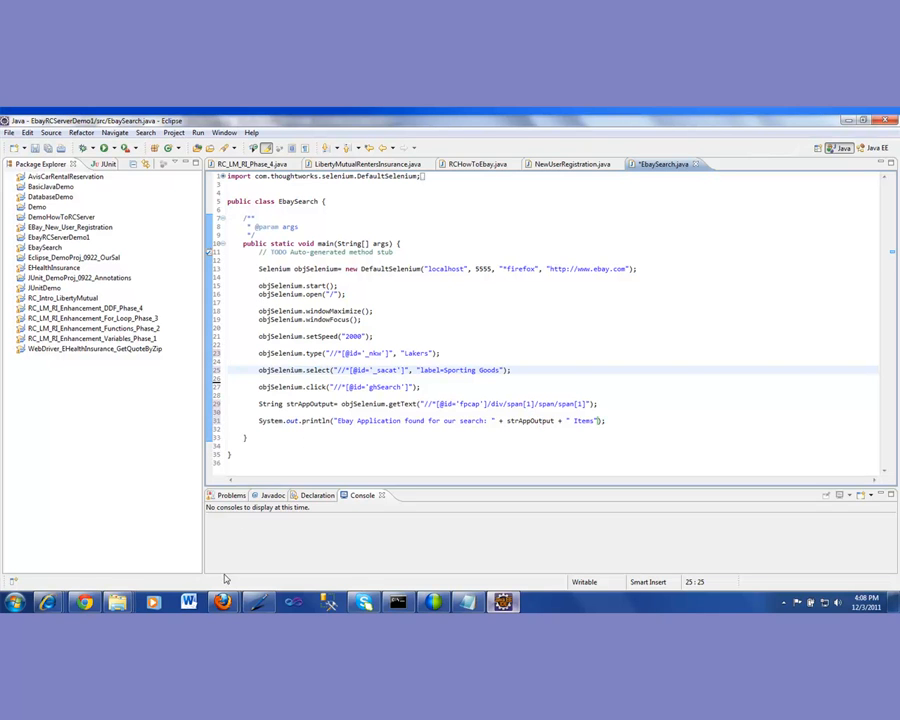
Dismiss the Firefox taskbar jump list and run the EbaySearch script.
right_click(222, 601)
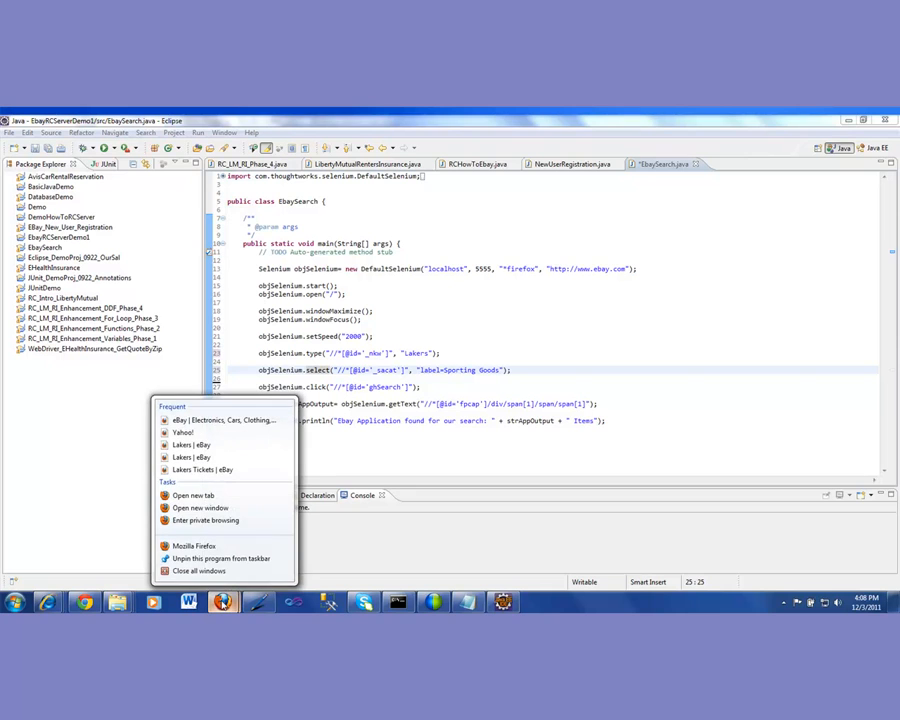
left_click(218, 577)
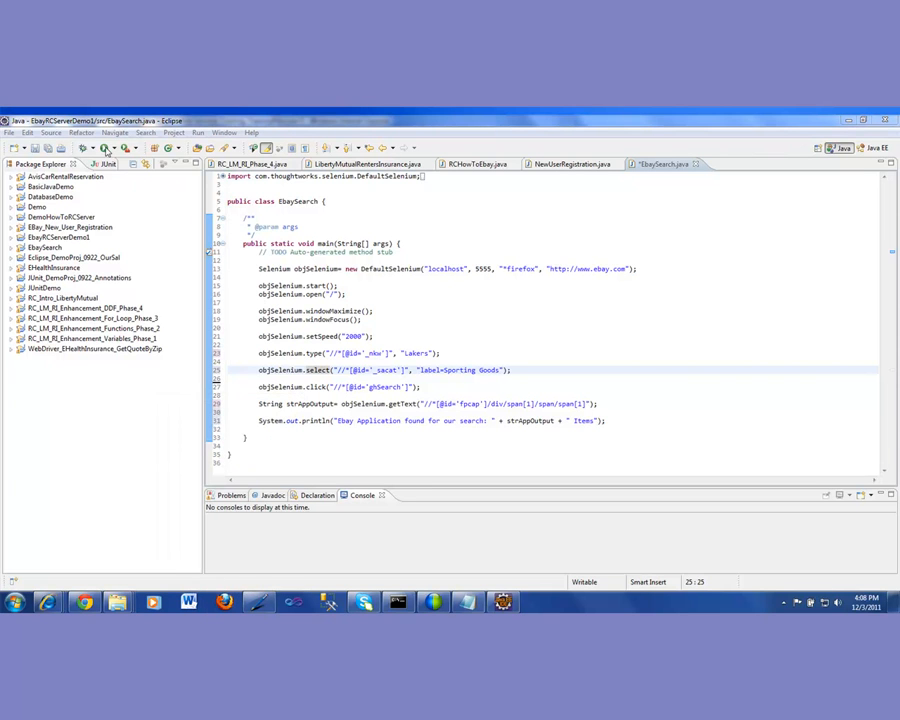
left_click(107, 147)
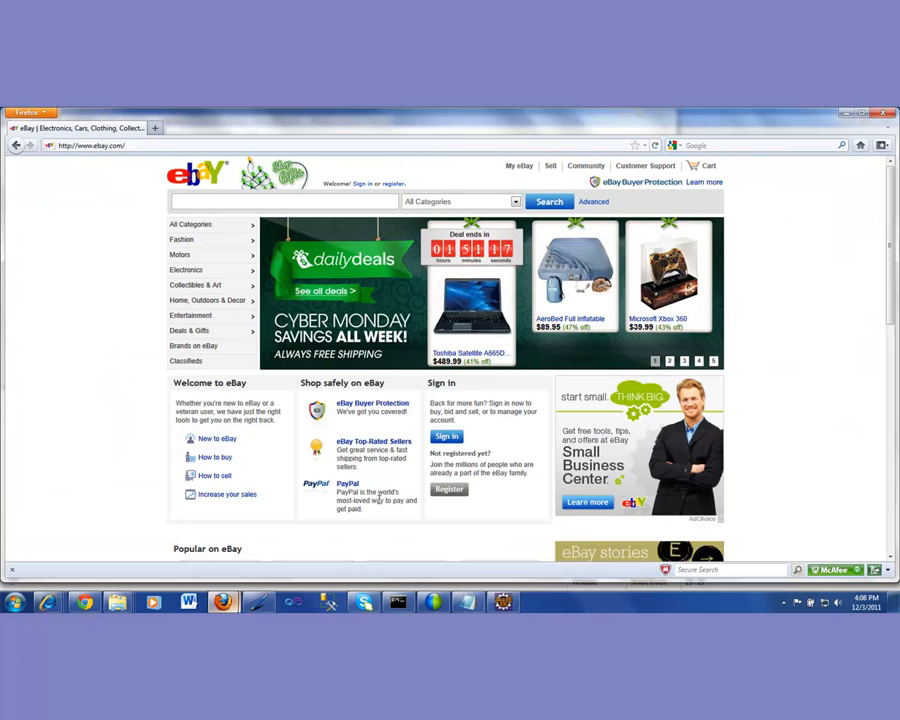
Search eBay for "Lakers" in Sporting Goods.
type("Lakers")
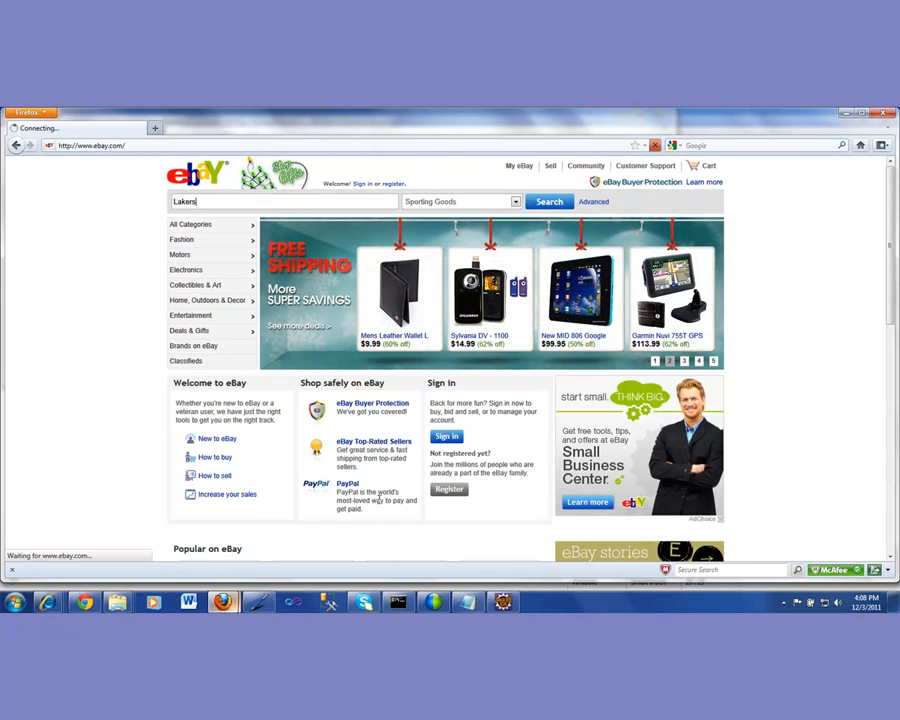
left_click(549, 201)
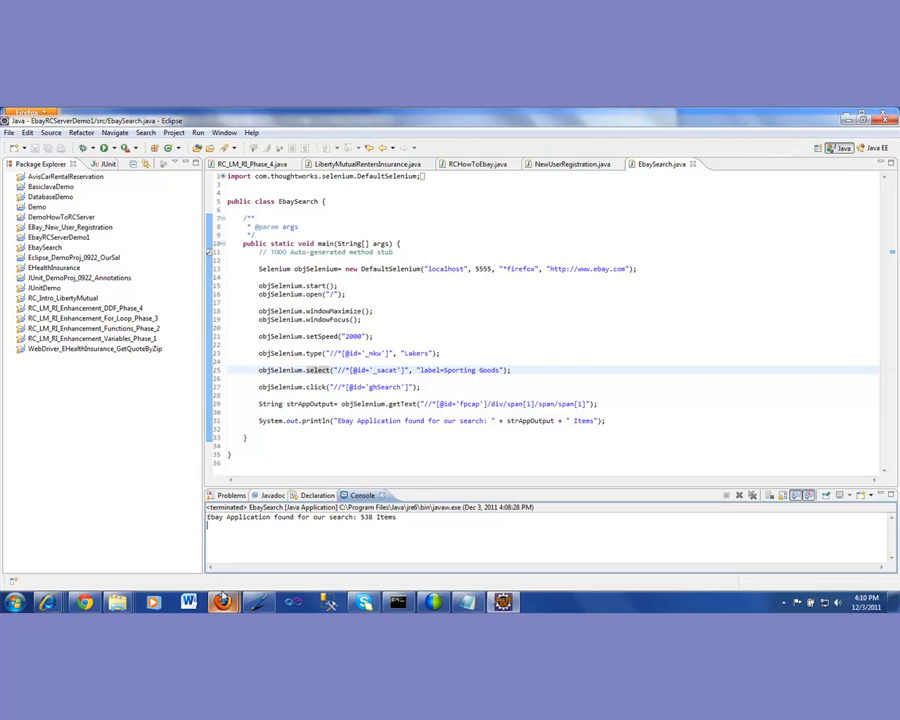
mouse_move(222, 601)
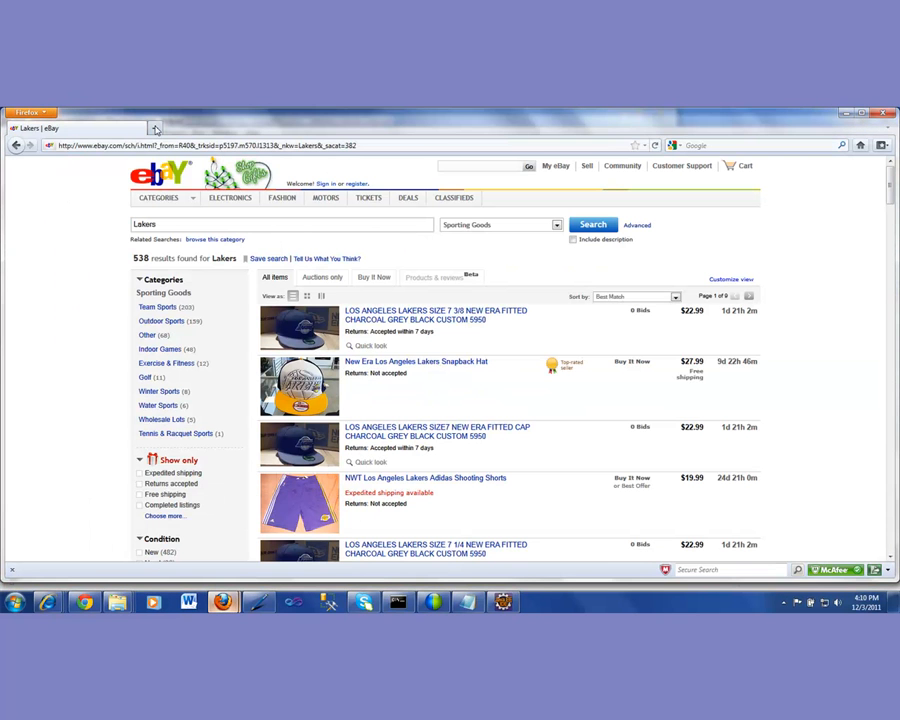
Open a new Firefox tab and load trainingrite.com.
left_click(295, 128)
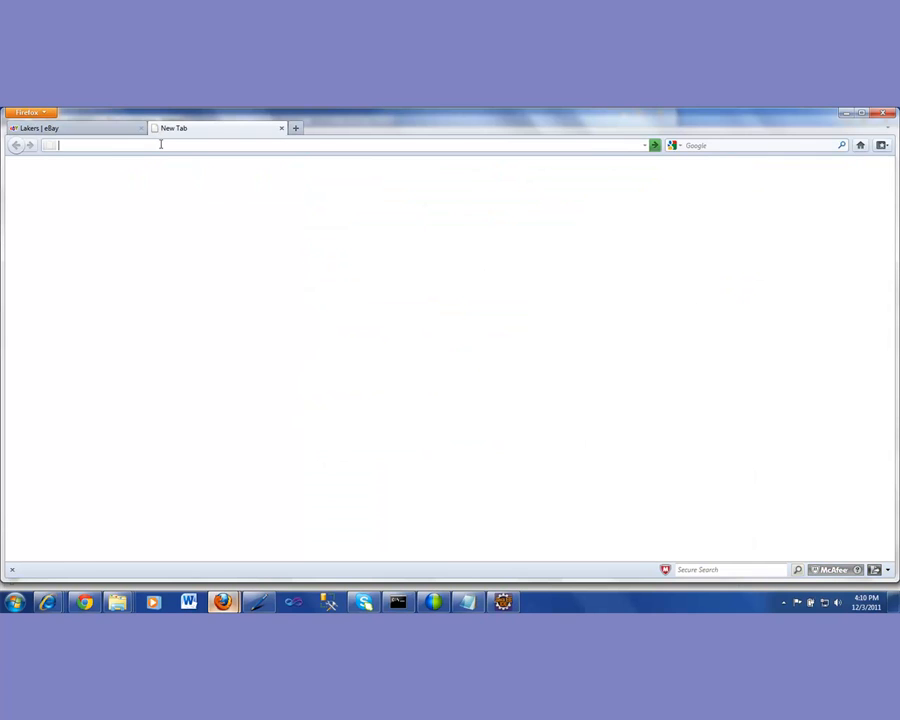
type("http://www.trainingn")
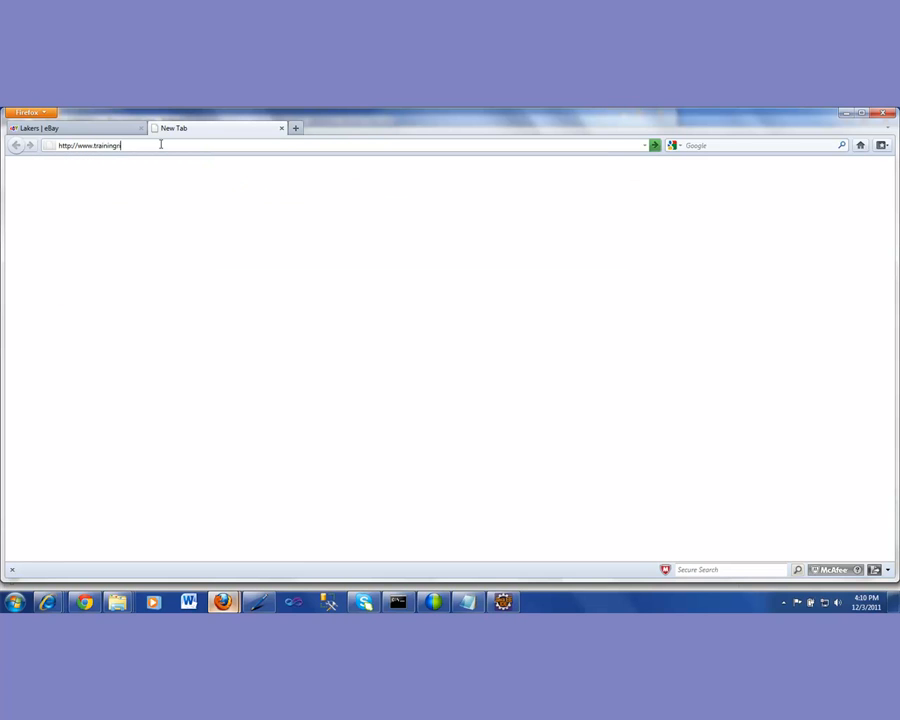
type("ite.com/")
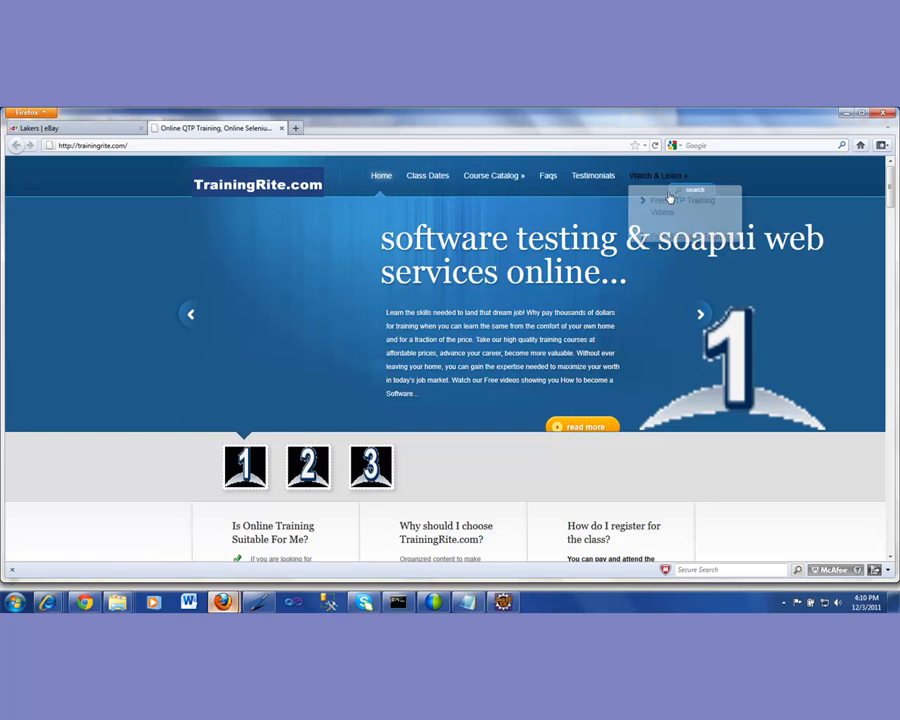
Browse the Course Catalog and Class Dates pages, then open Free QTP Training Videos.
left_click(493, 175)
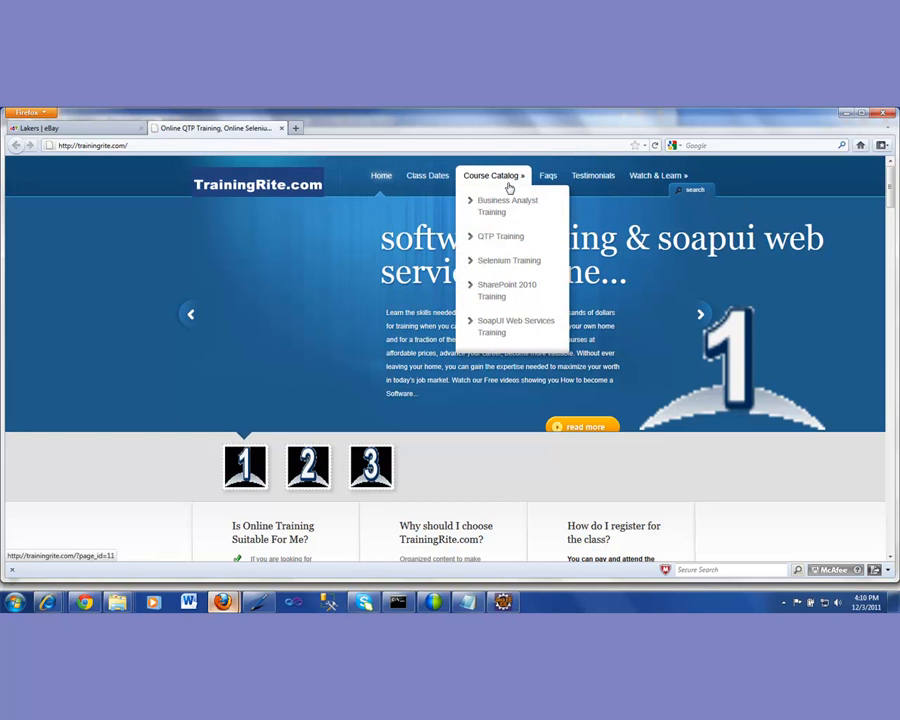
left_click(500, 236)
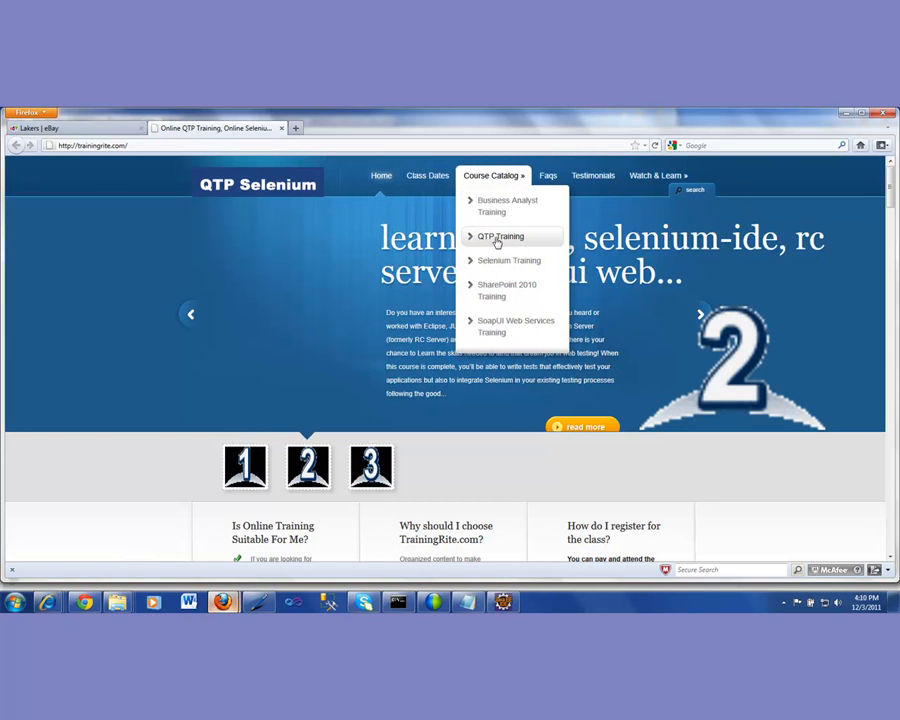
mouse_move(507, 290)
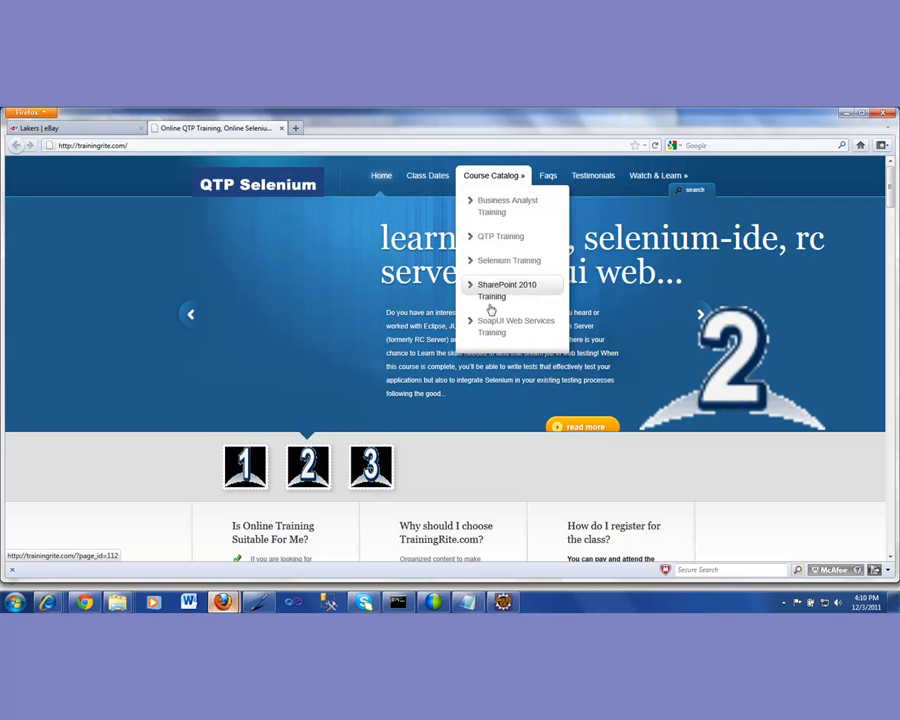
mouse_move(515, 325)
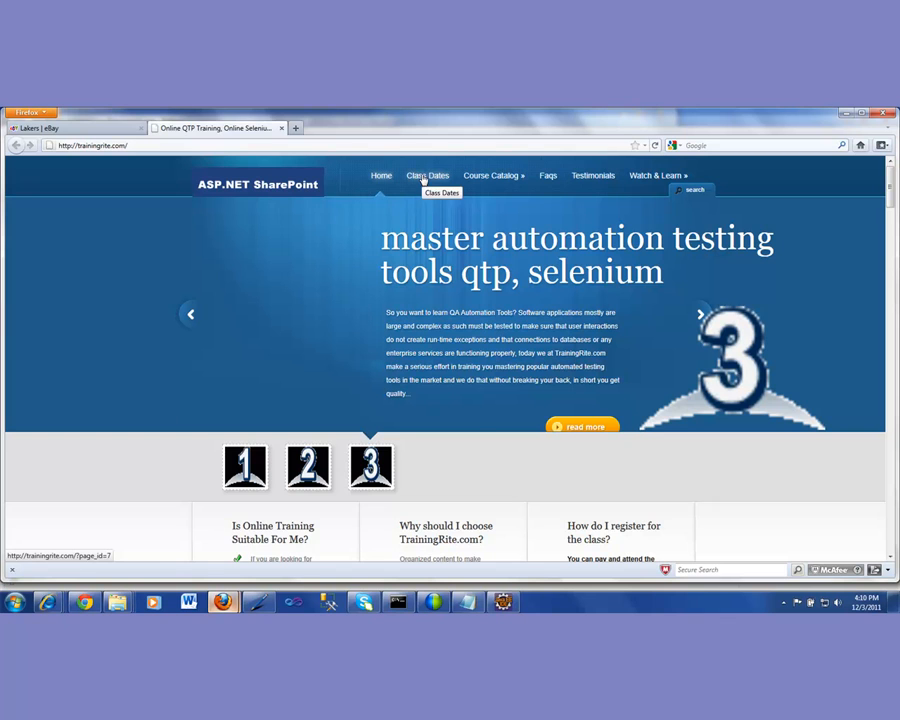
left_click(427, 175)
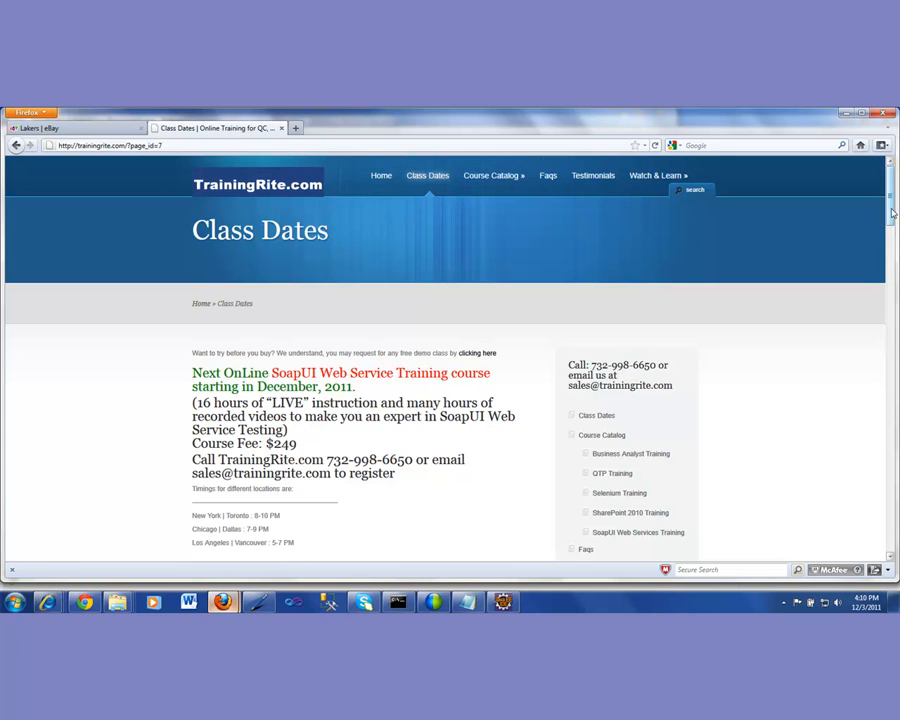
scroll("down", 3)
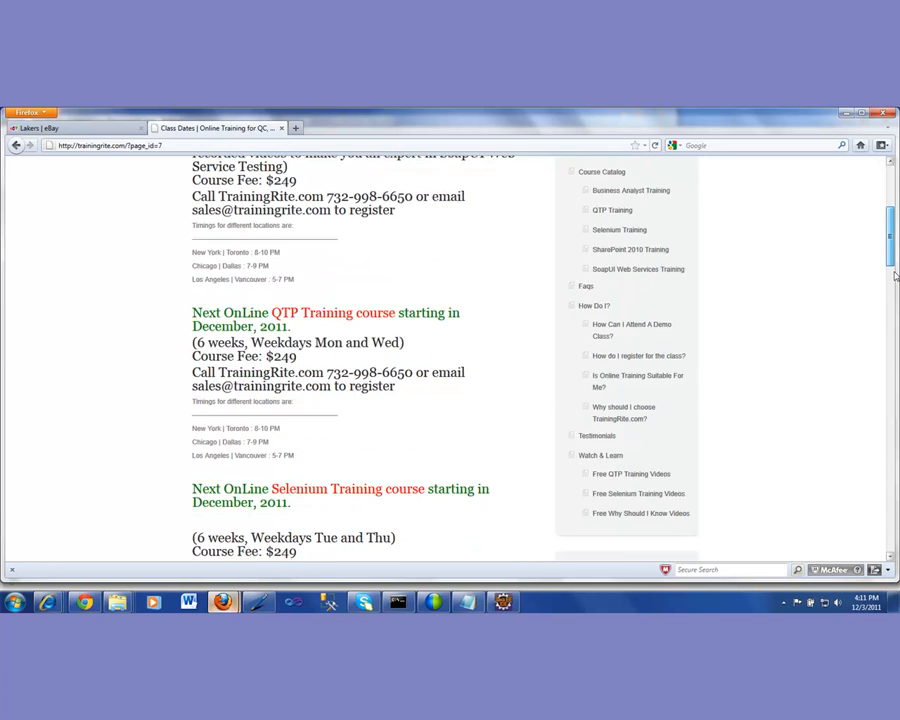
scroll("up", 3)
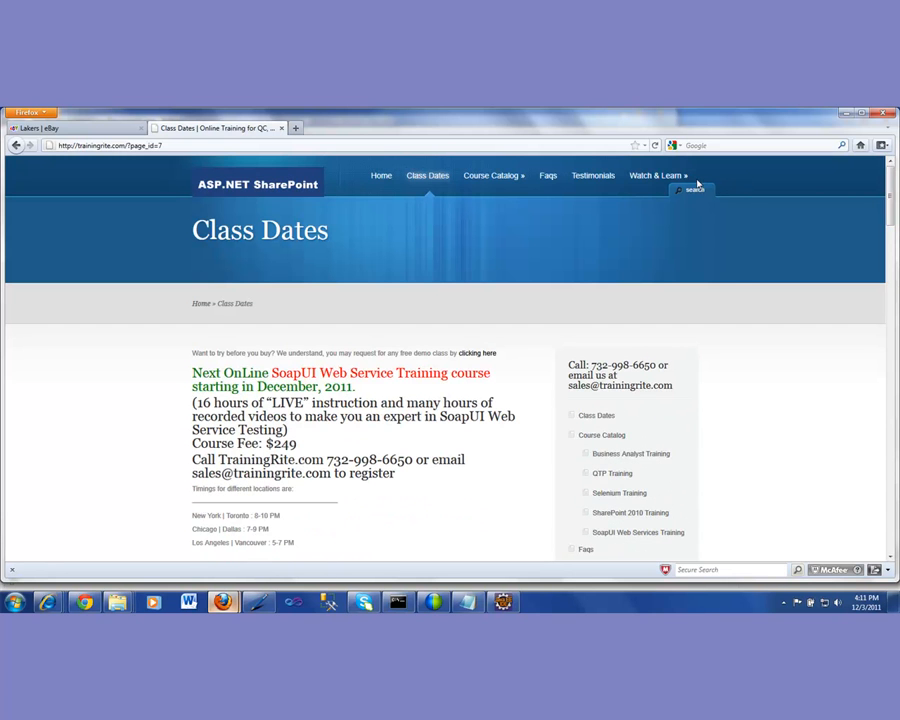
mouse_move(656, 175)
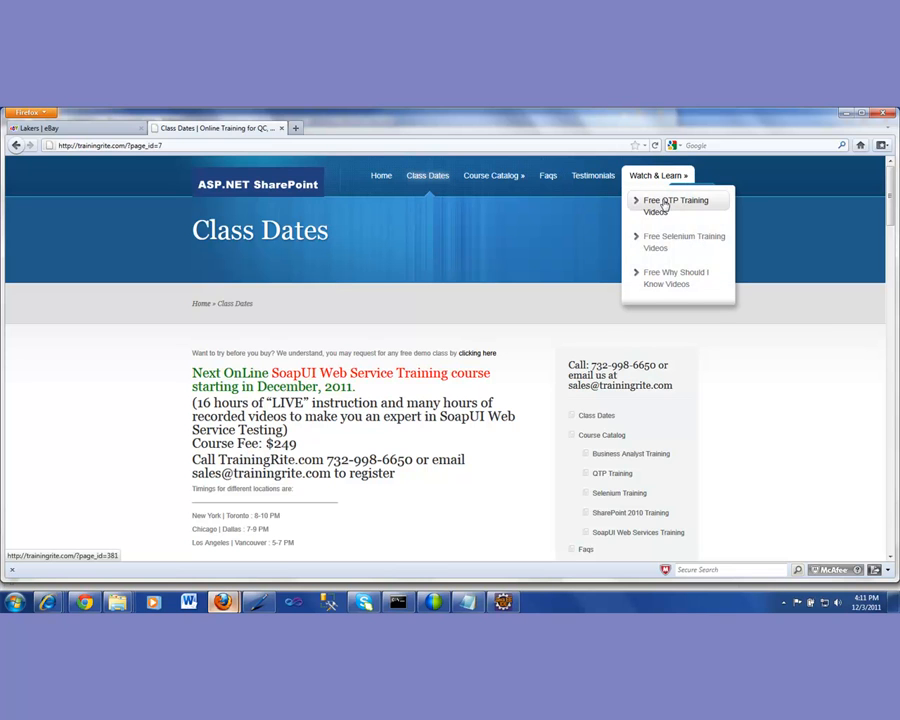
left_click(675, 205)
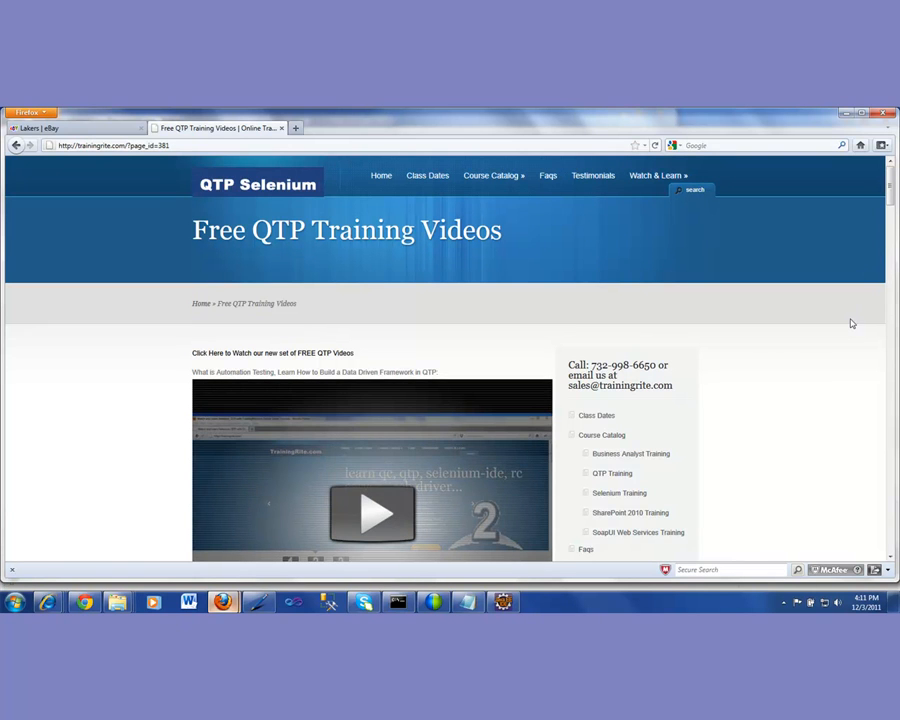
mouse_move(817, 343)
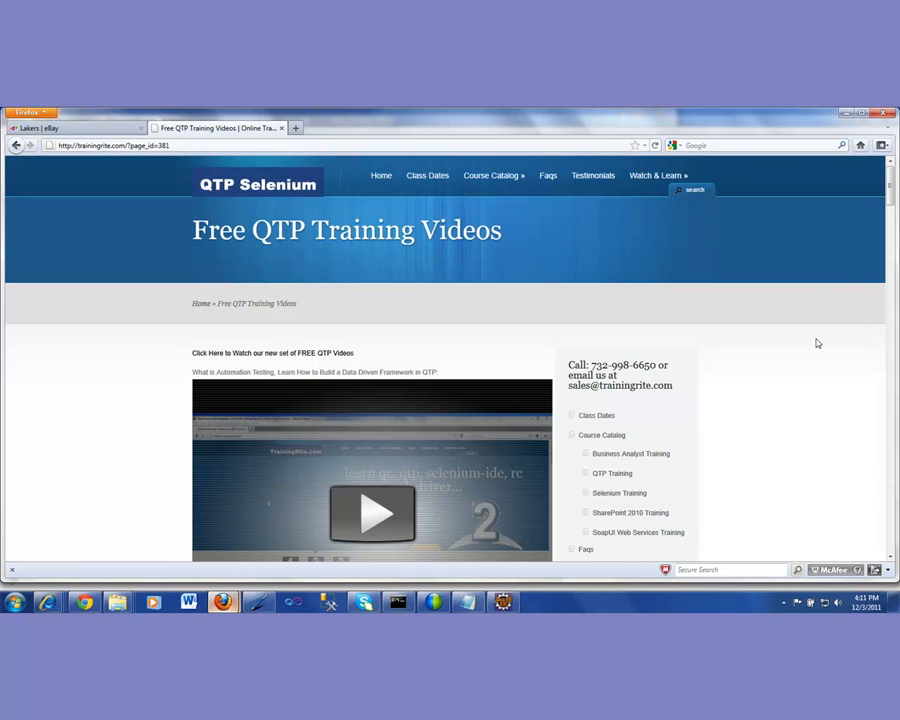